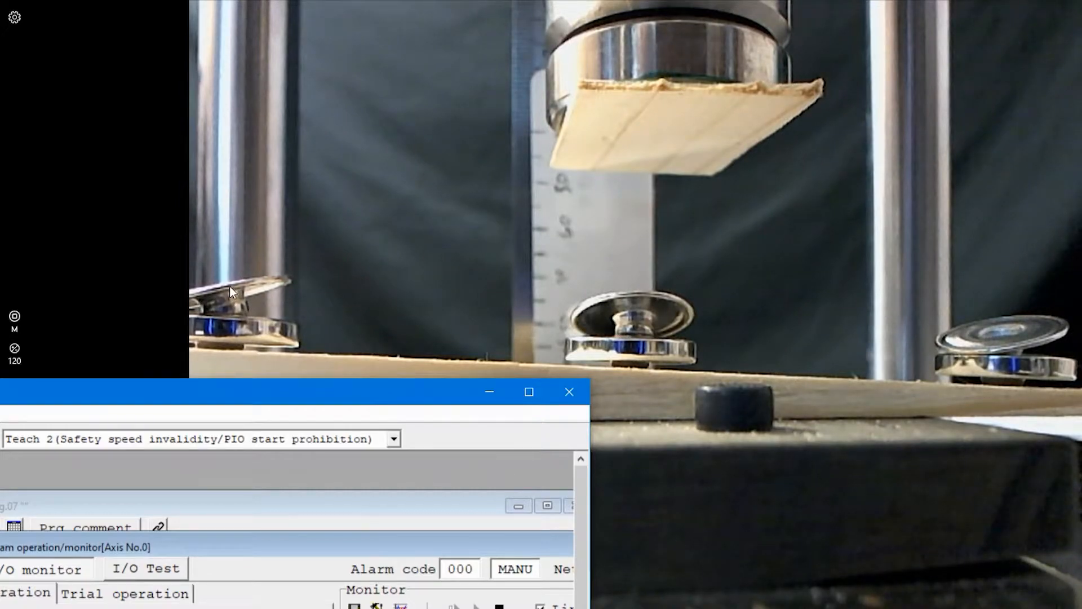
{"action": "mouse_move", "coordinate": [1060, 378]}
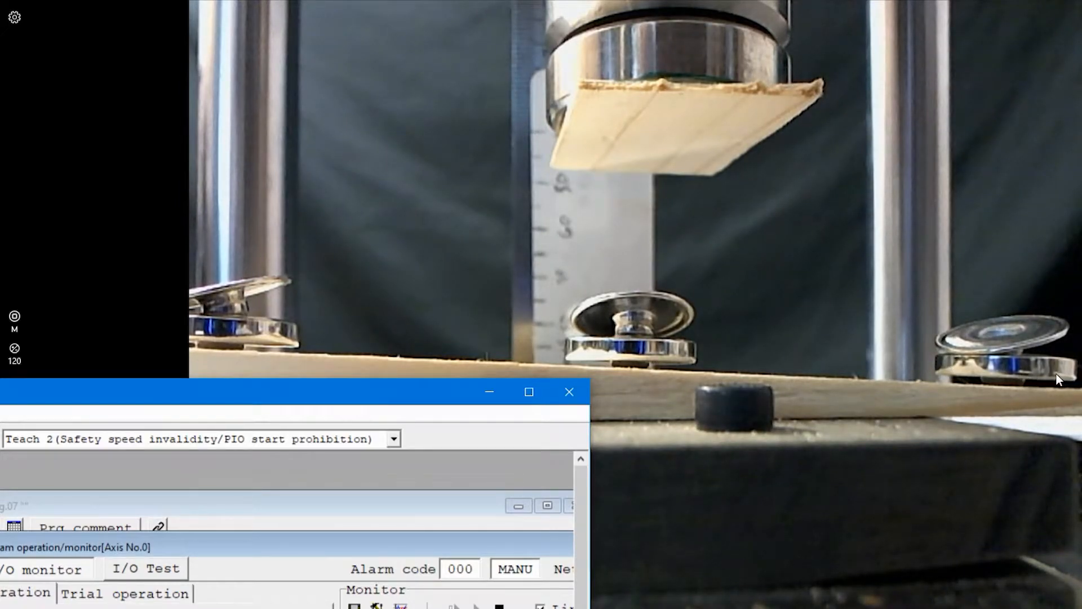
{"action": "mouse_move", "coordinate": [685, 373]}
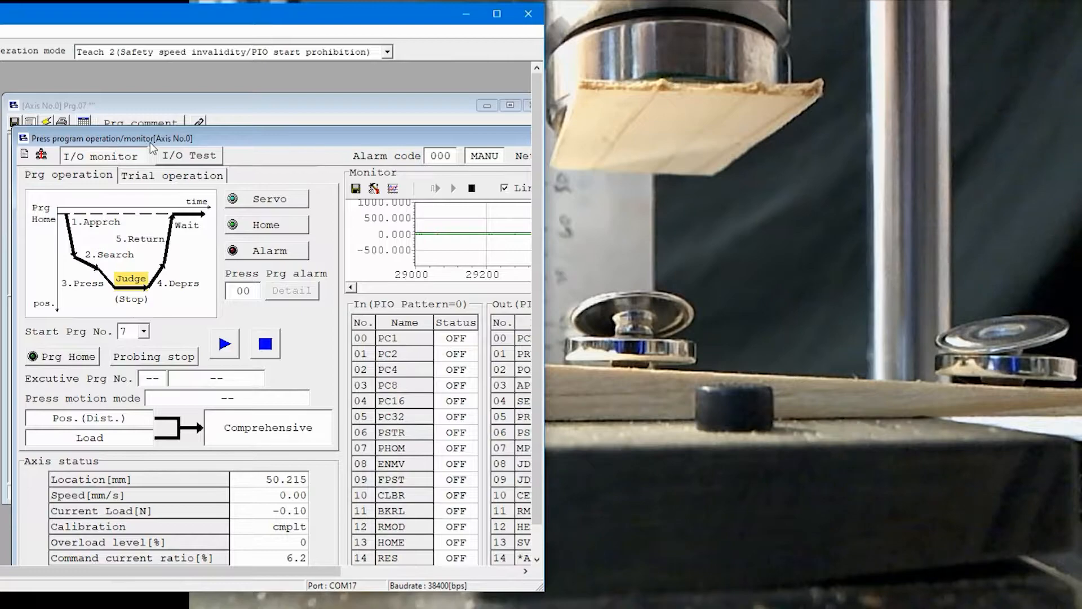
Step: Move Axis 0 directly to 75.000 mm from the Trial operation page
{"action": "left_click", "coordinate": [172, 175]}
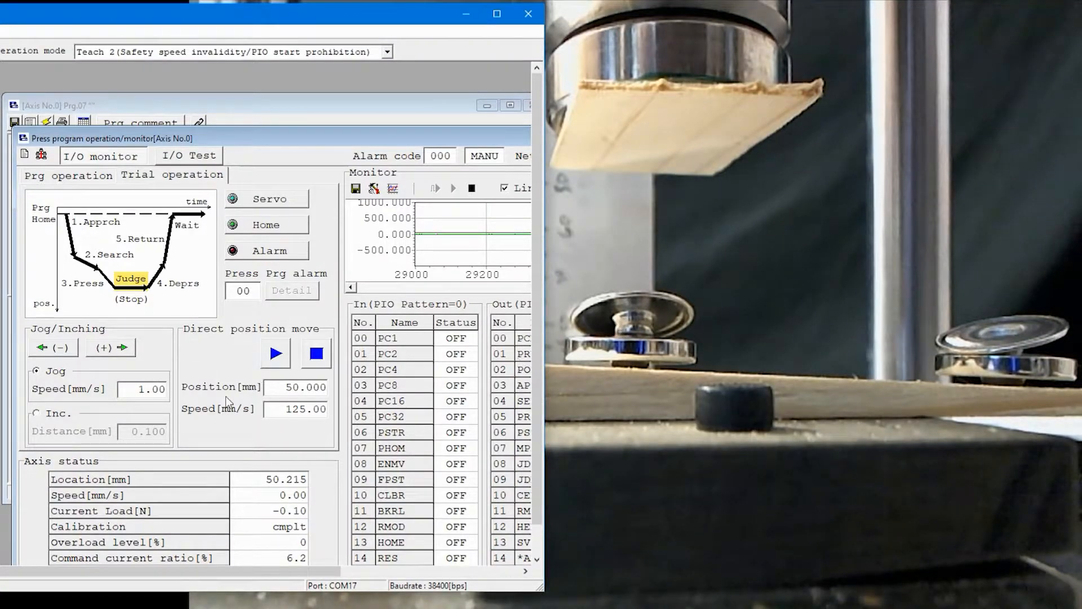
{"action": "left_click", "coordinate": [140, 388]}
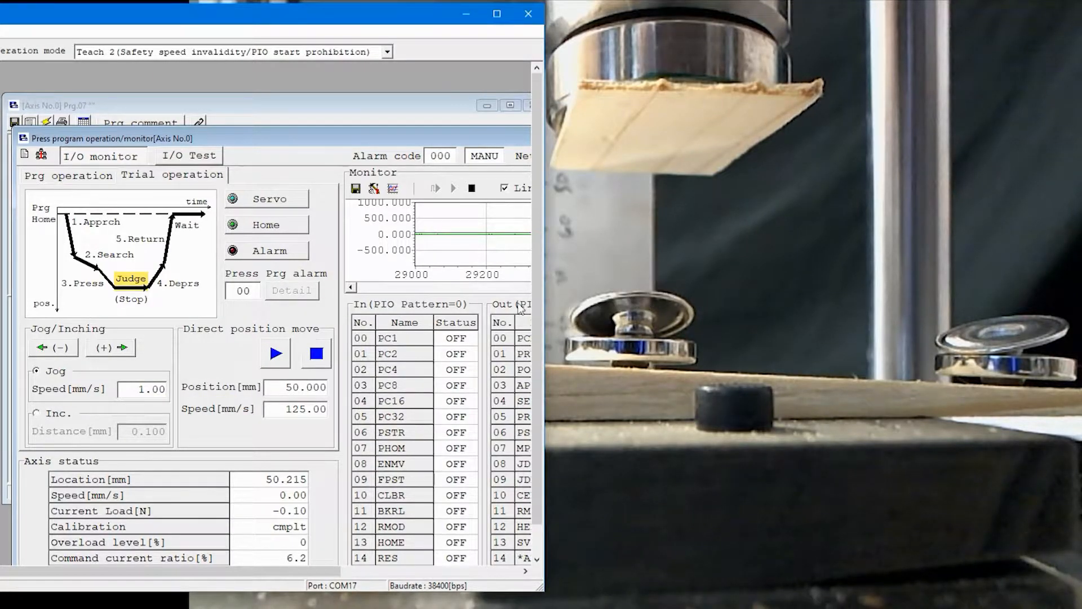
{"action": "left_click", "coordinate": [275, 352]}
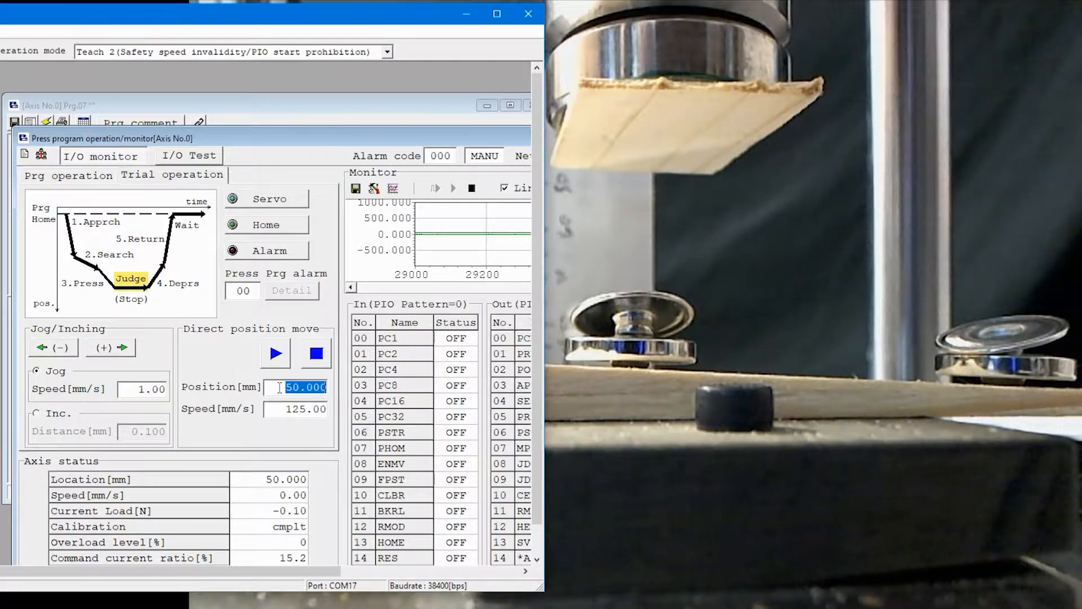
{"action": "type", "text": "75.000"}
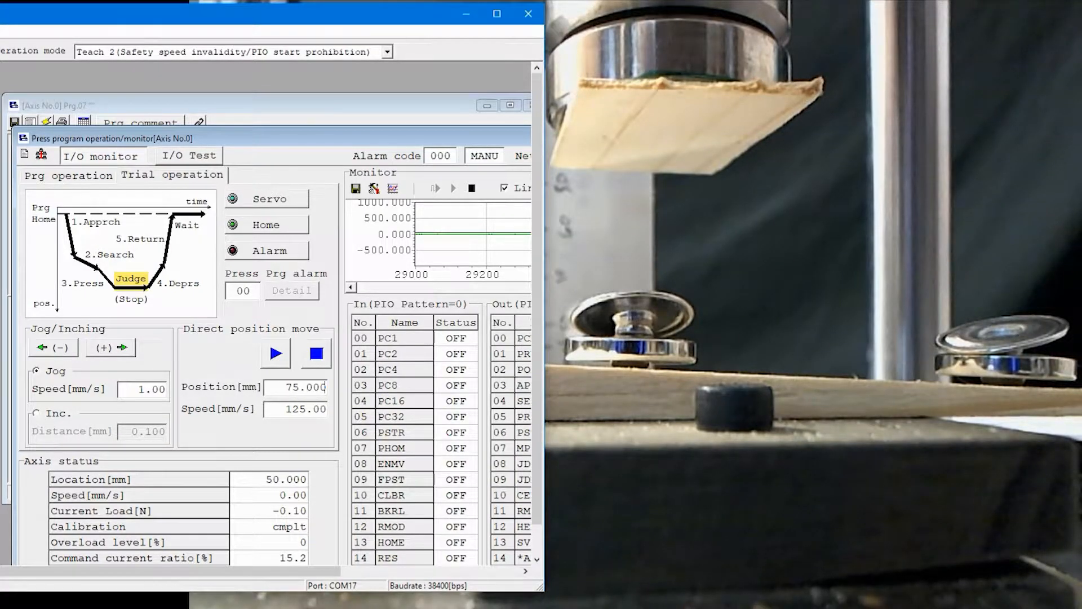
{"action": "left_click", "coordinate": [276, 353]}
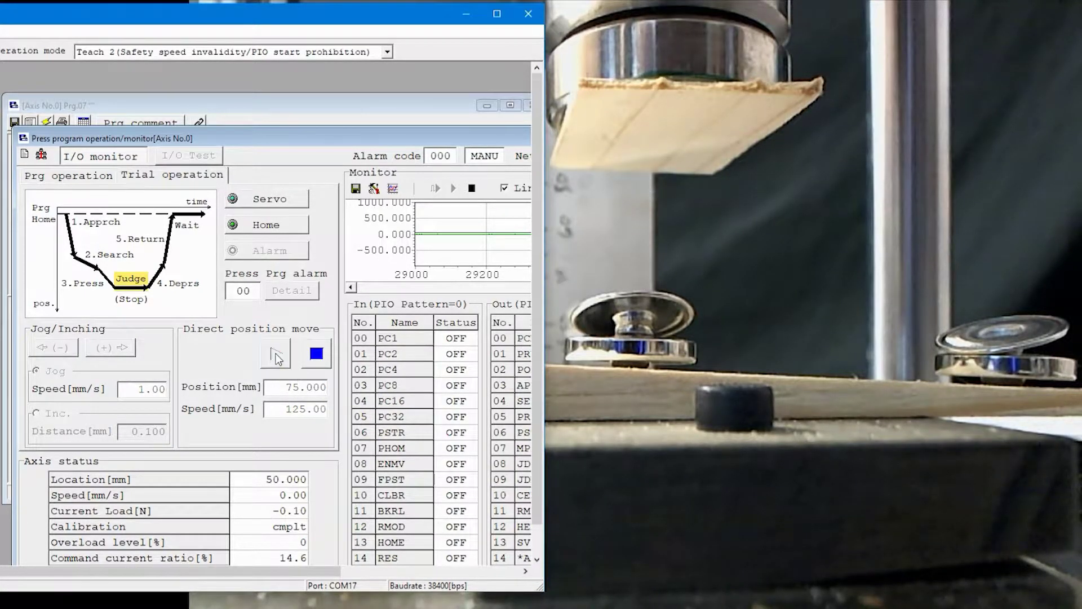
{"action": "left_click", "coordinate": [275, 354]}
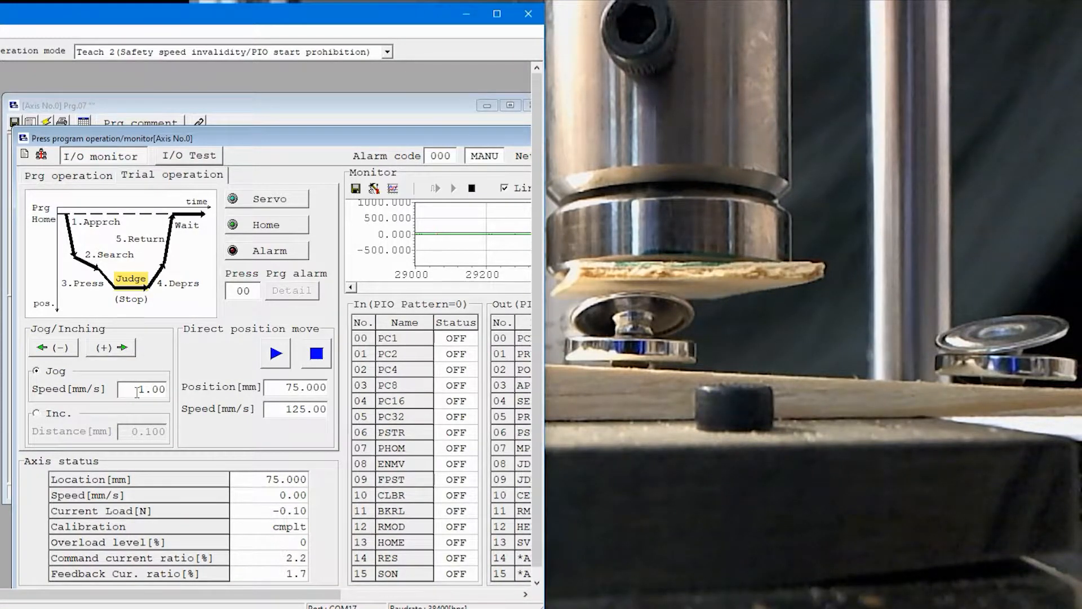
Step: Jog the actuator down to about 79.479 mm until the plate touches the part
{"action": "left_click", "coordinate": [111, 347]}
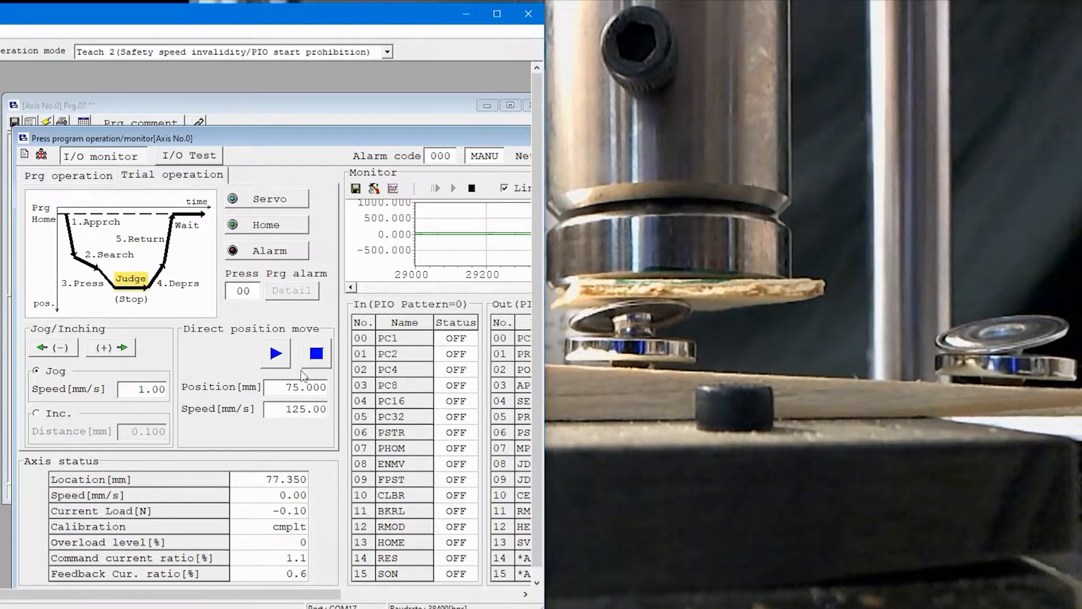
{"action": "left_click", "coordinate": [275, 354]}
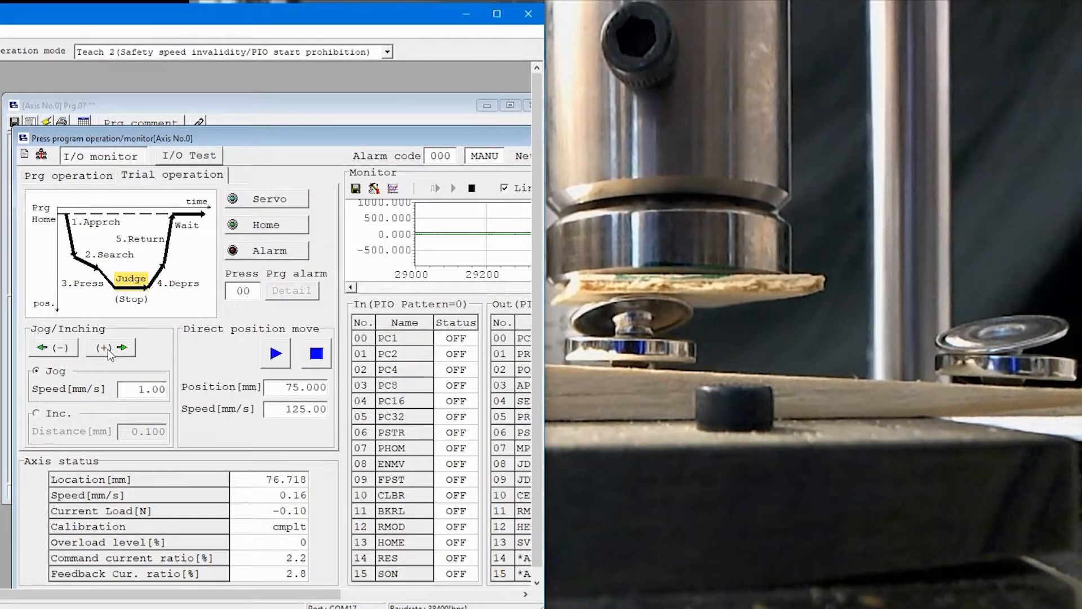
{"action": "left_click", "coordinate": [110, 348]}
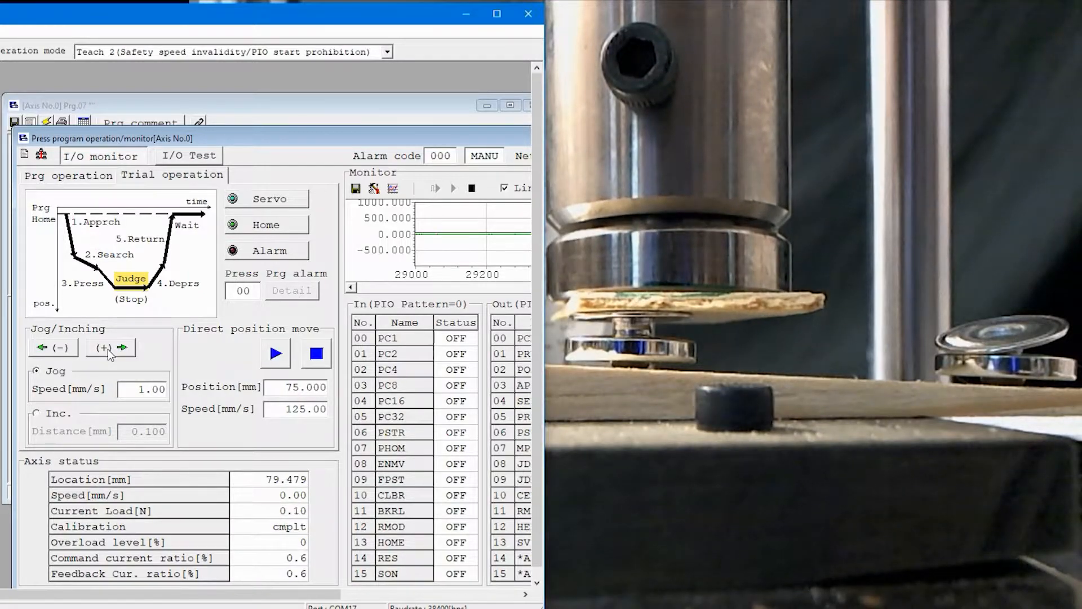
{"action": "left_click", "coordinate": [111, 347]}
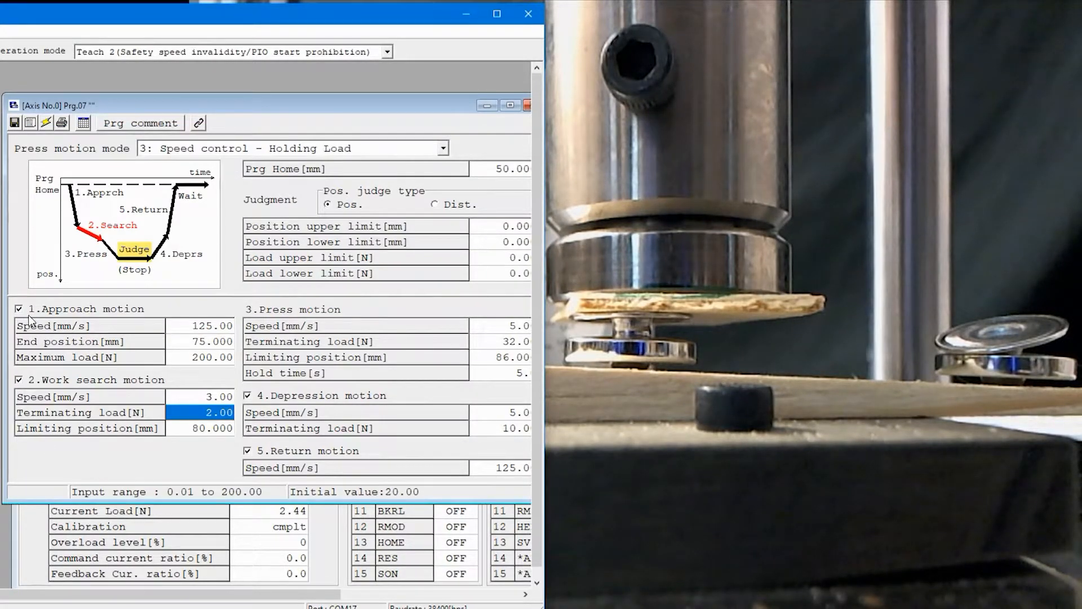
Step: Review Prg.07's approach end position (75 mm) and work search limits (2 N, 80 mm)
{"action": "left_click", "coordinate": [203, 342]}
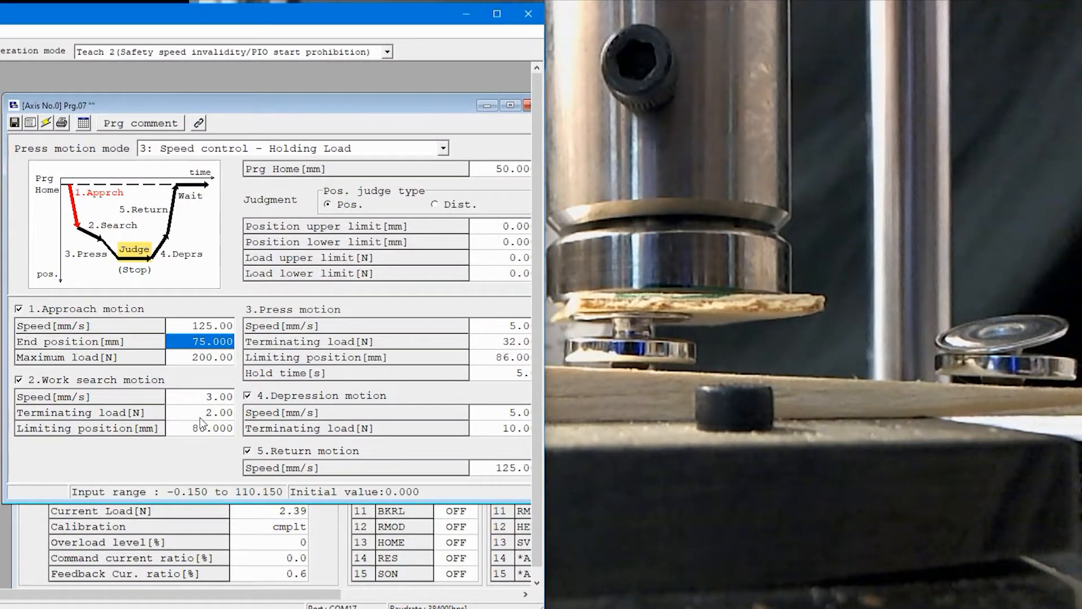
{"action": "left_click", "coordinate": [201, 413]}
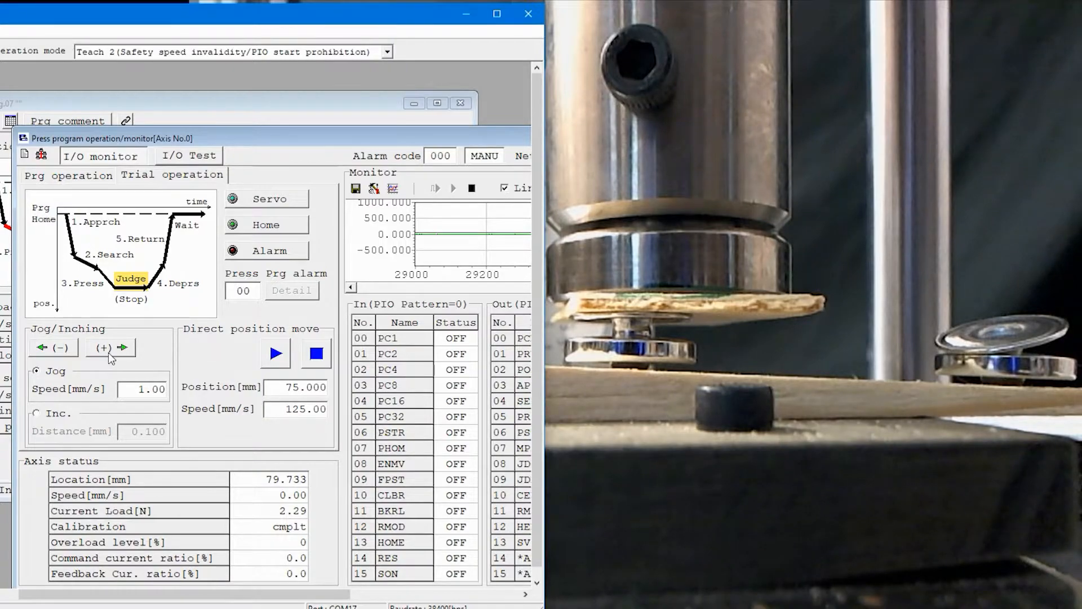
Step: Jog Axis 0 down to about 82.7 mm, pressing the part at roughly 17.6 N
{"action": "left_click", "coordinate": [110, 348]}
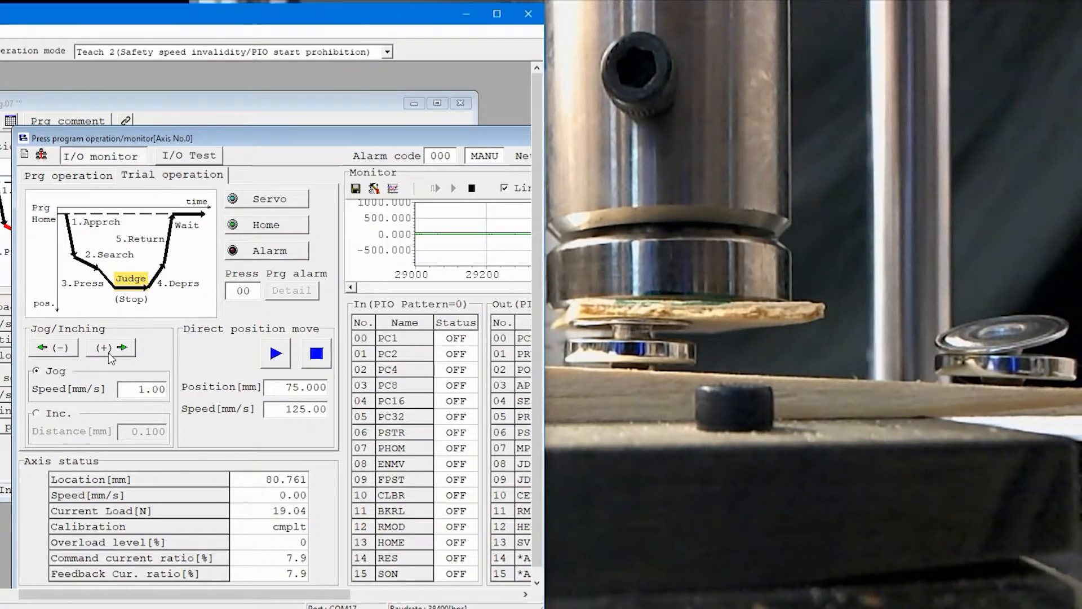
{"action": "left_click", "coordinate": [112, 348]}
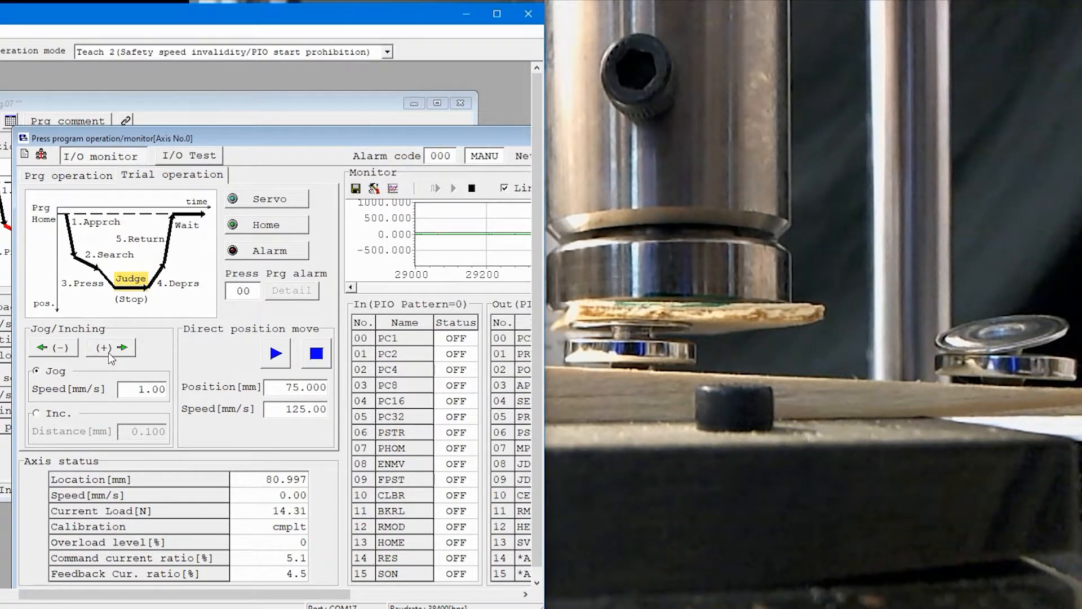
{"action": "left_click", "coordinate": [110, 347]}
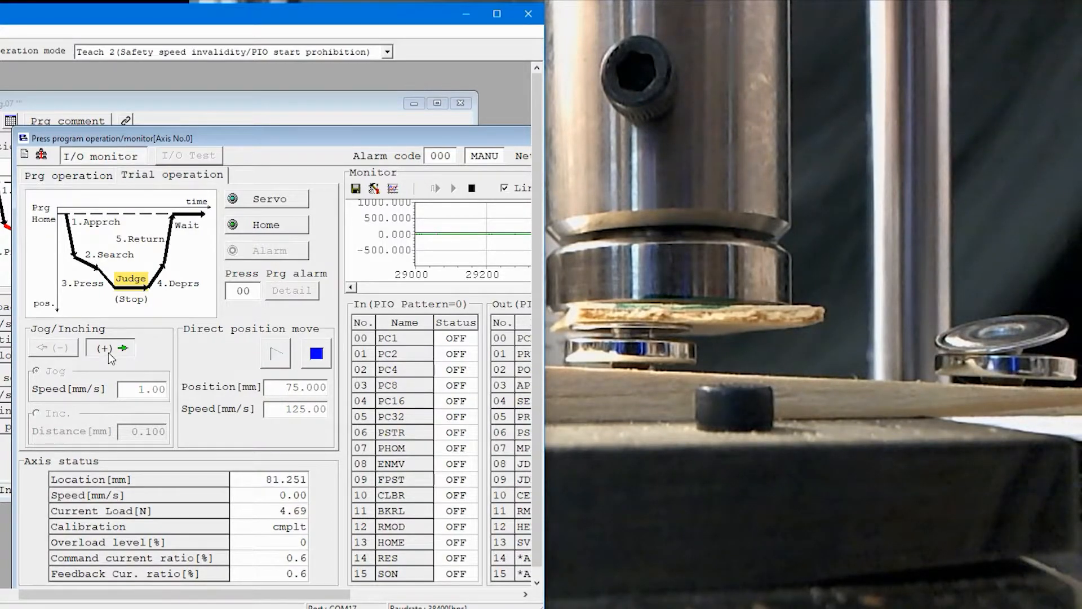
{"action": "left_click", "coordinate": [110, 348]}
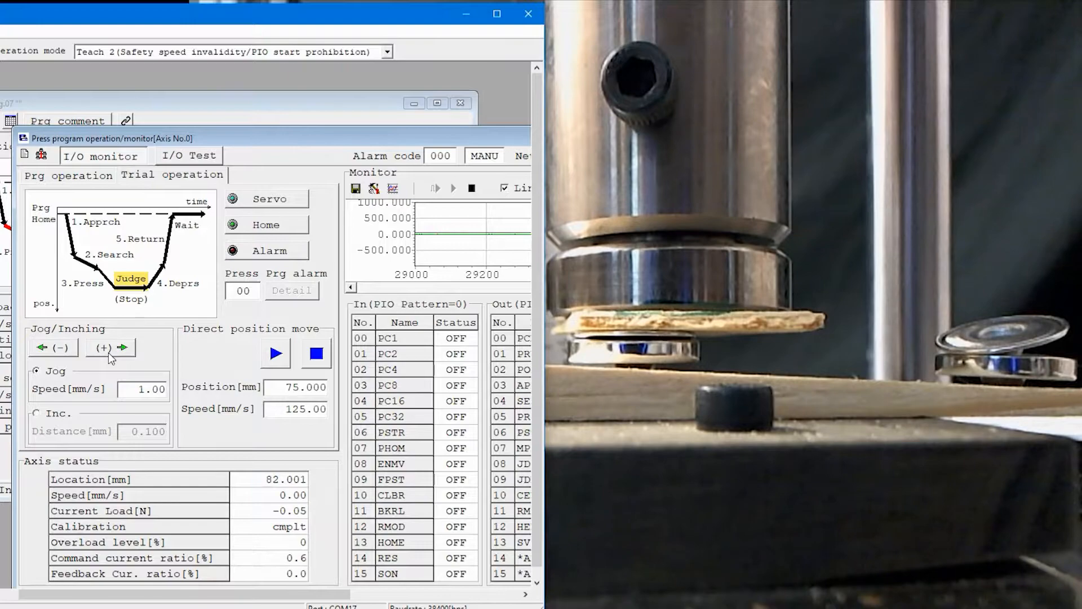
{"action": "left_click", "coordinate": [109, 347]}
{"action": "type", "text": "0"}
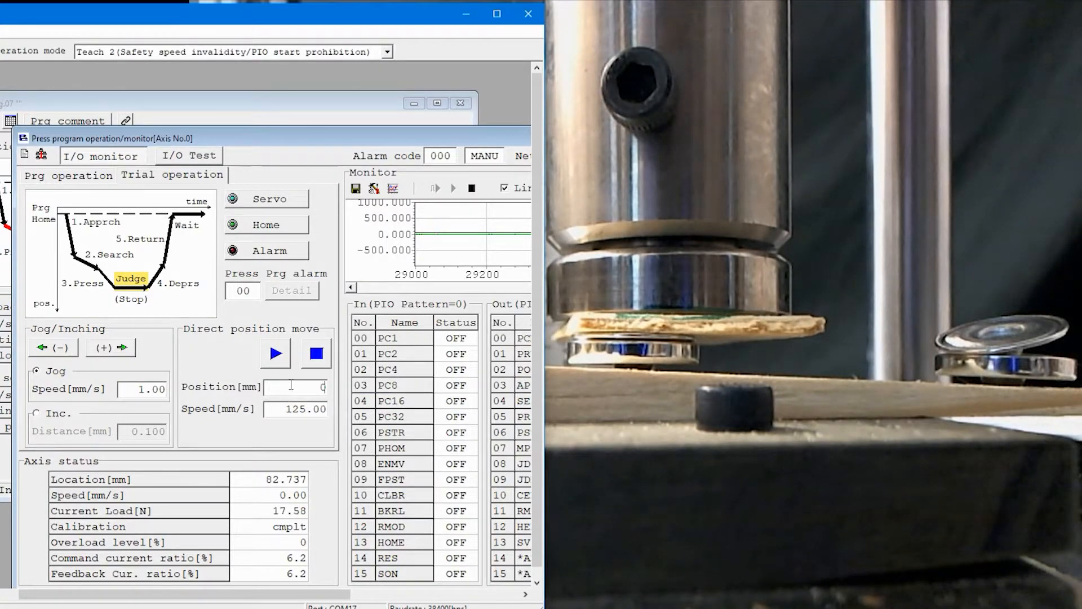
Step: Send Axis 0 back to 50.000 mm with a direct position move
{"action": "left_click", "coordinate": [275, 353]}
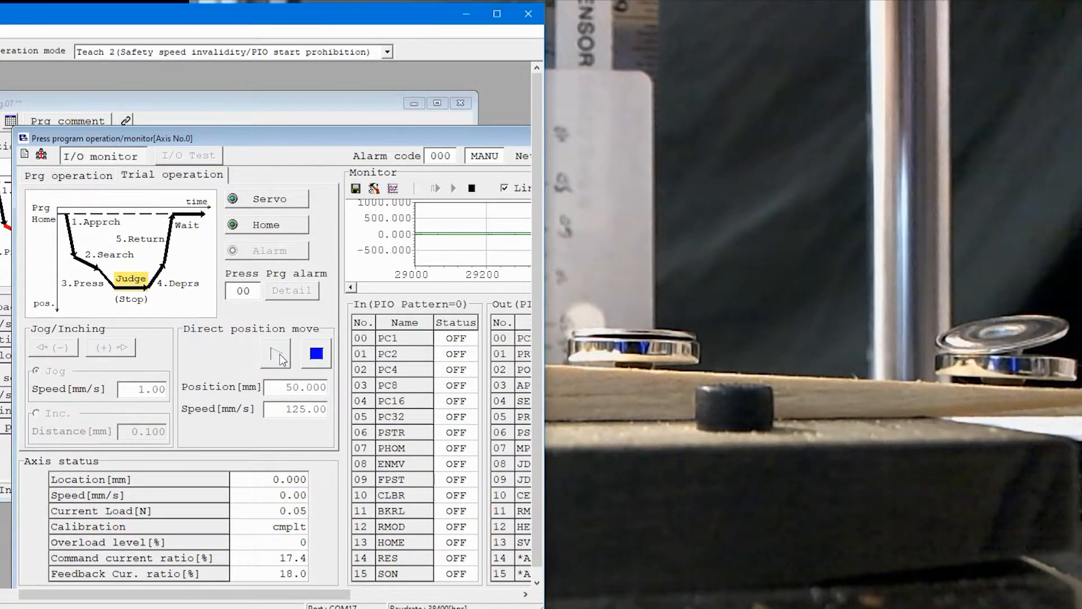
{"action": "left_click", "coordinate": [275, 353]}
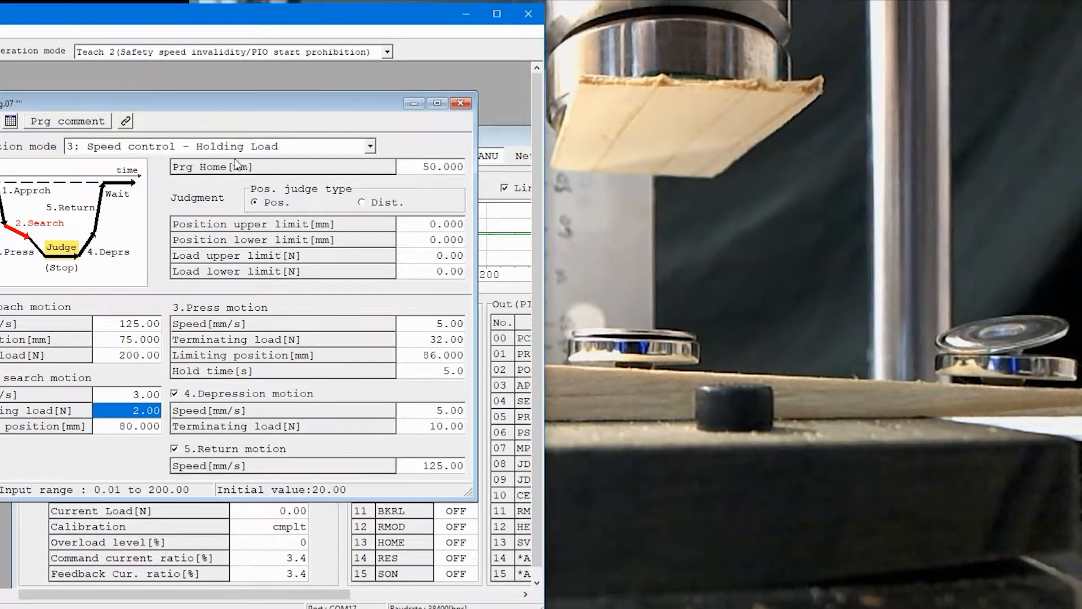
{"action": "left_click", "coordinate": [435, 167]}
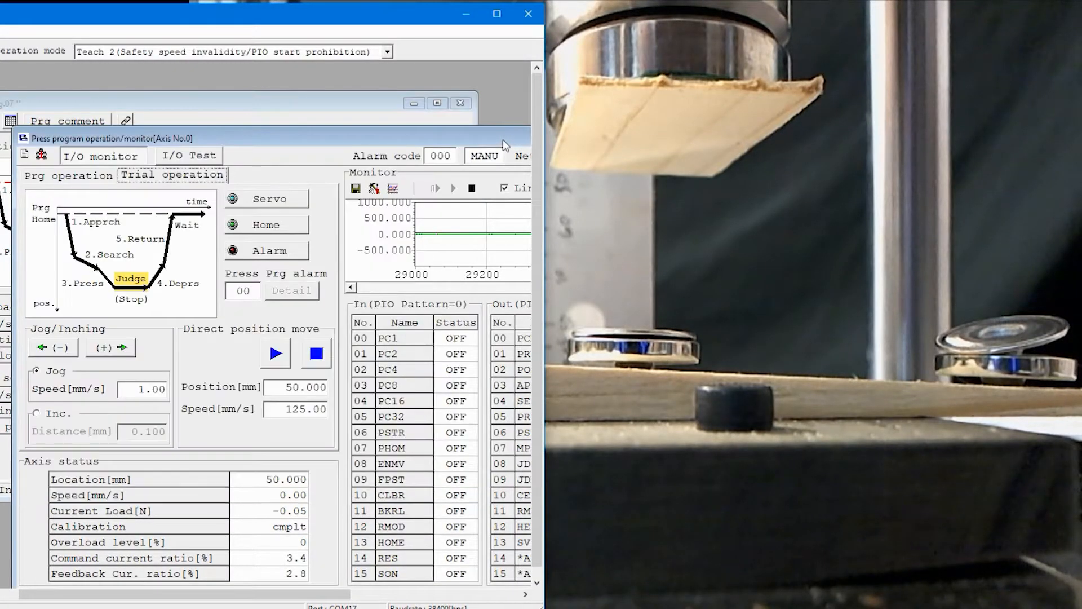
Step: Check Prg.07's home position, then show the Prg operation page with program No. 7
{"action": "left_click", "coordinate": [68, 176]}
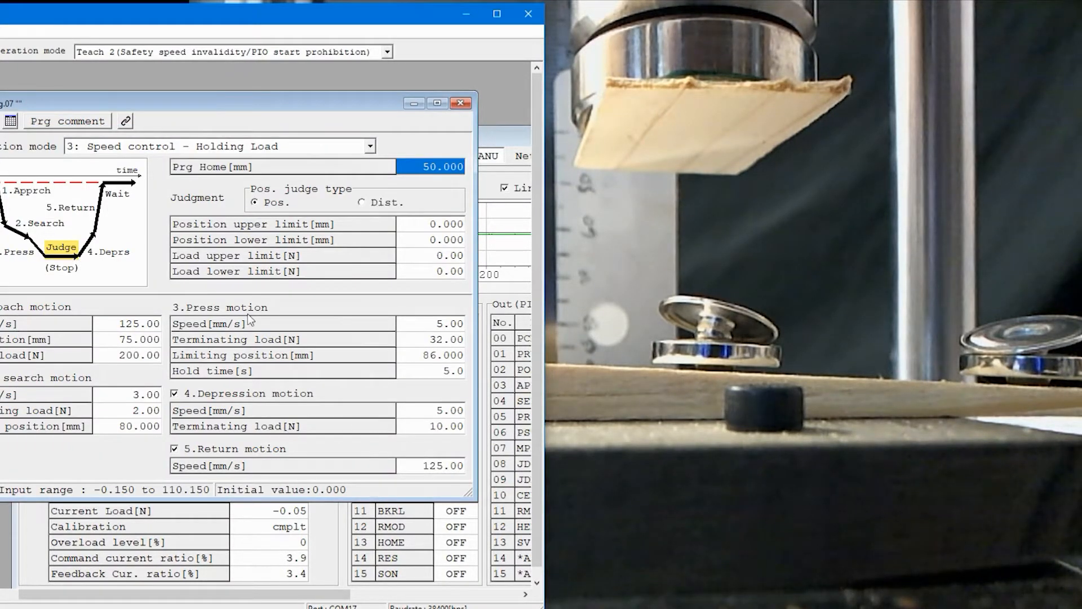
{"action": "left_click", "coordinate": [436, 355]}
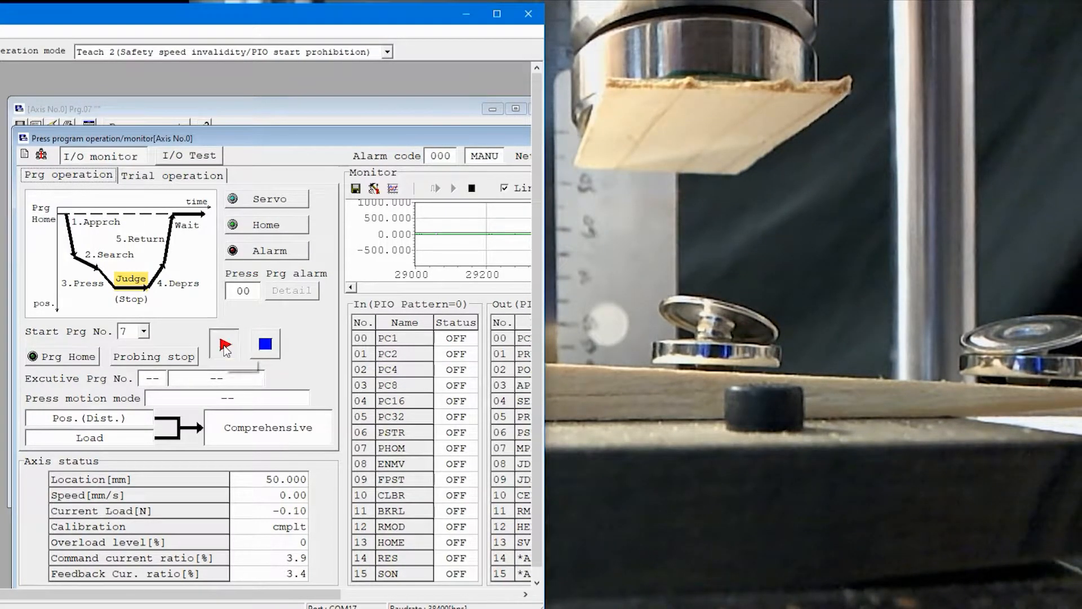
Step: Run program No. 7, which stops with alarm 094 (probing position limit over)
{"action": "left_click", "coordinate": [223, 345]}
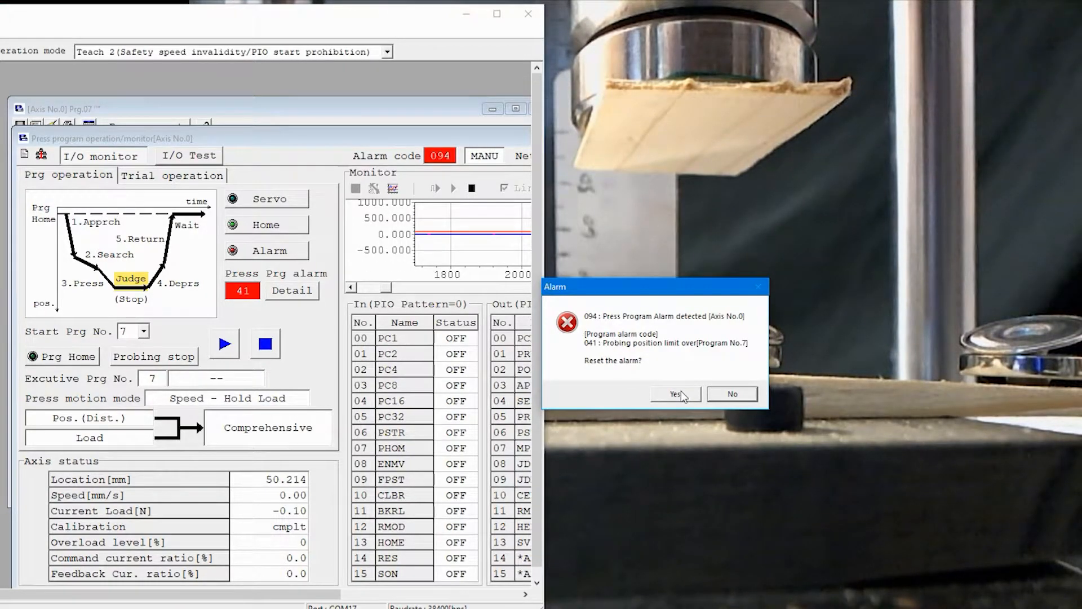
Step: Reset alarm 094 and jog the actuator down onto the part, to about 81 mm
{"action": "left_click", "coordinate": [675, 394]}
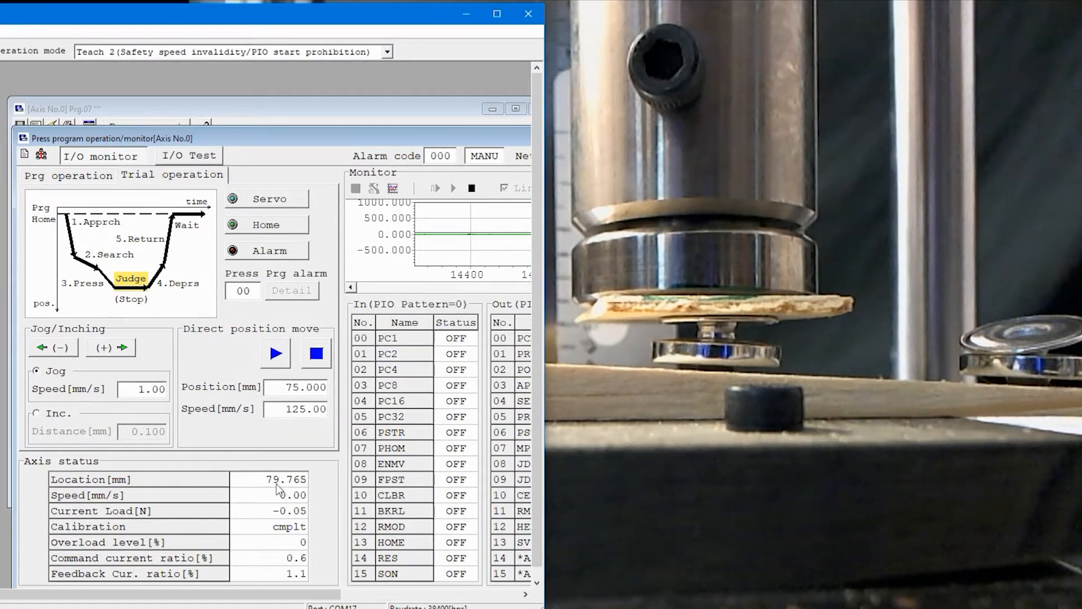
{"action": "left_click", "coordinate": [110, 347]}
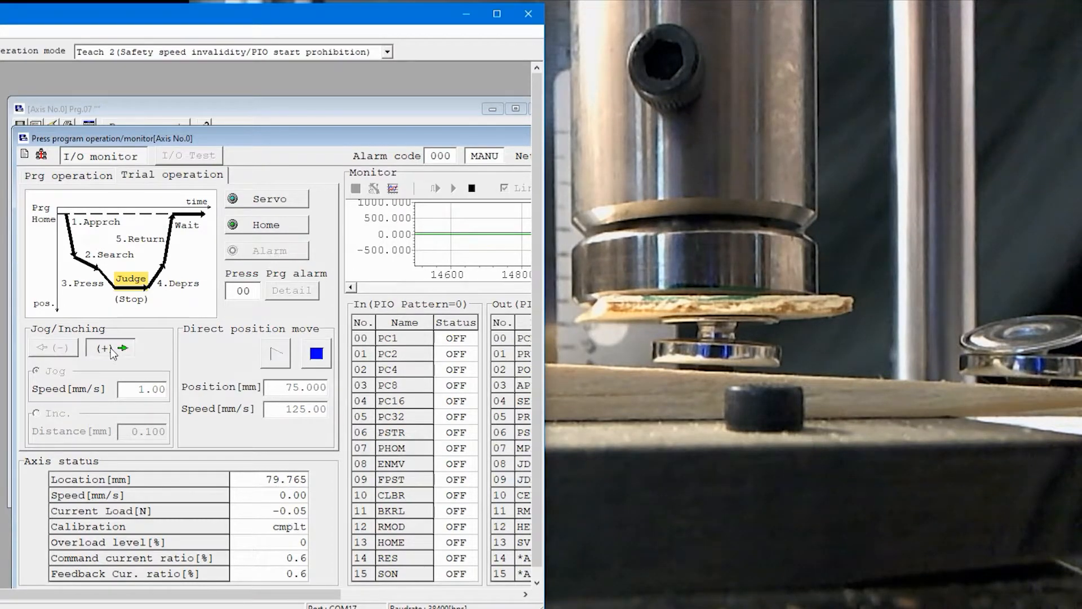
{"action": "left_click", "coordinate": [111, 347]}
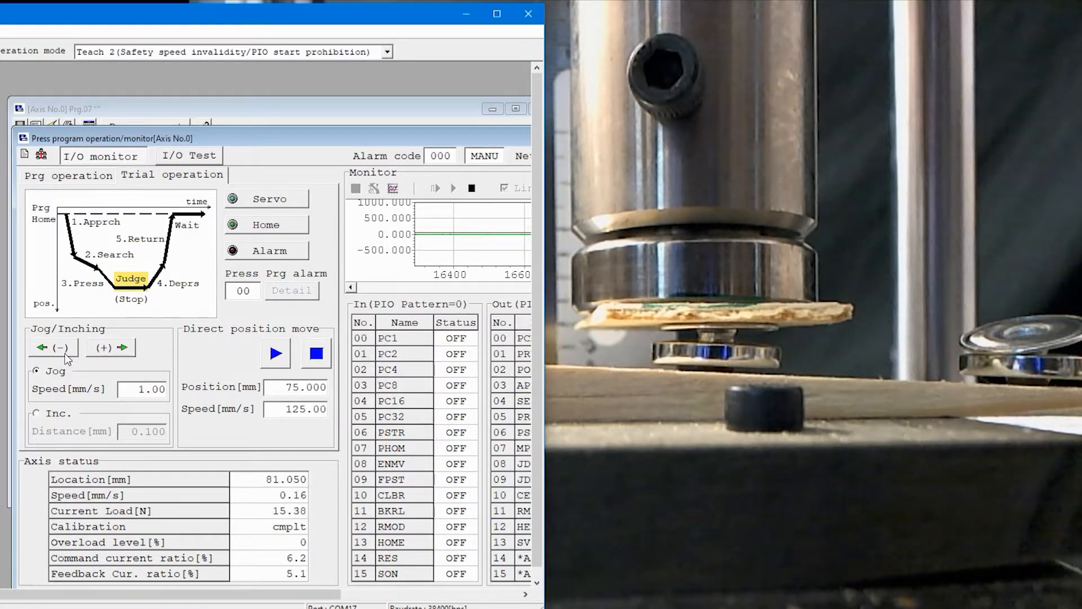
Step: Nudge the press head up slightly and set the work search limiting position to 81
{"action": "left_click", "coordinate": [50, 347]}
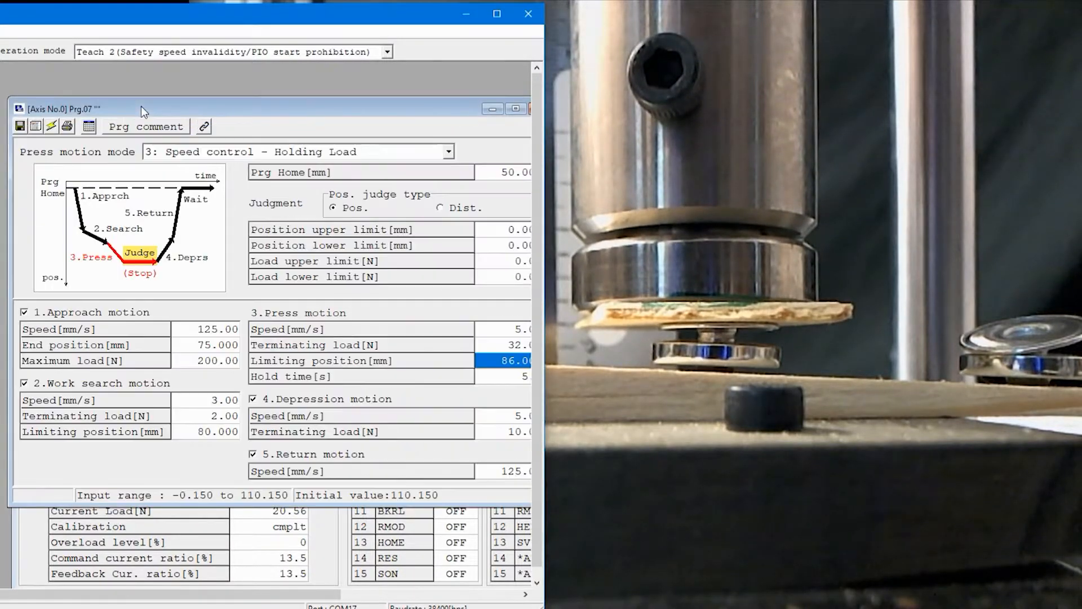
{"action": "left_click", "coordinate": [208, 432]}
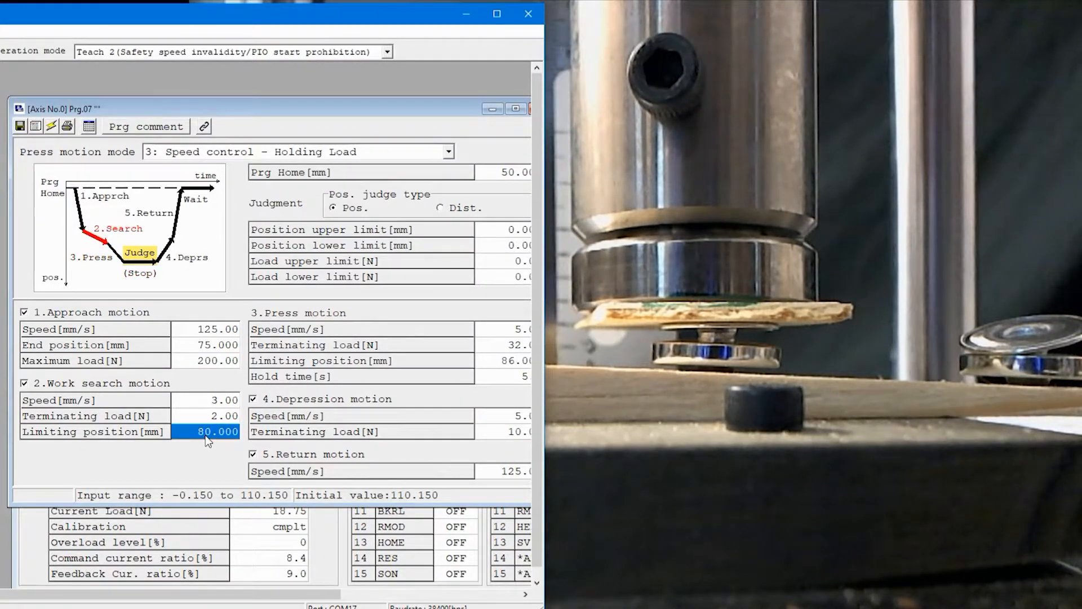
{"action": "type", "text": "81"}
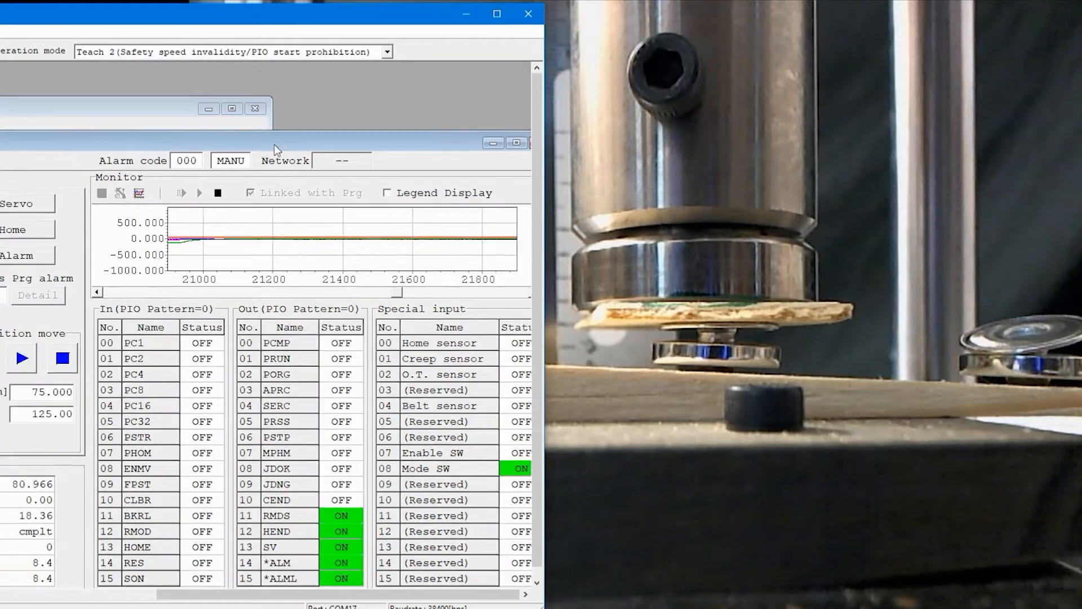
Step: Return the press head to 50 mm and switch to the Prg operation page
{"action": "left_click", "coordinate": [200, 151]}
{"action": "type", "text": "50"}
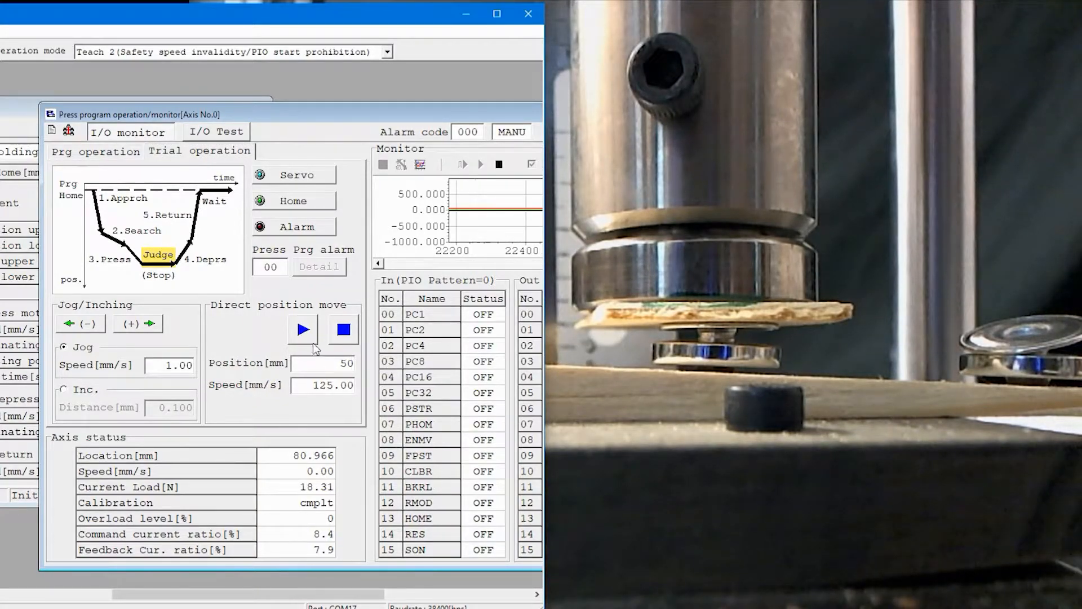
{"action": "left_click", "coordinate": [302, 329]}
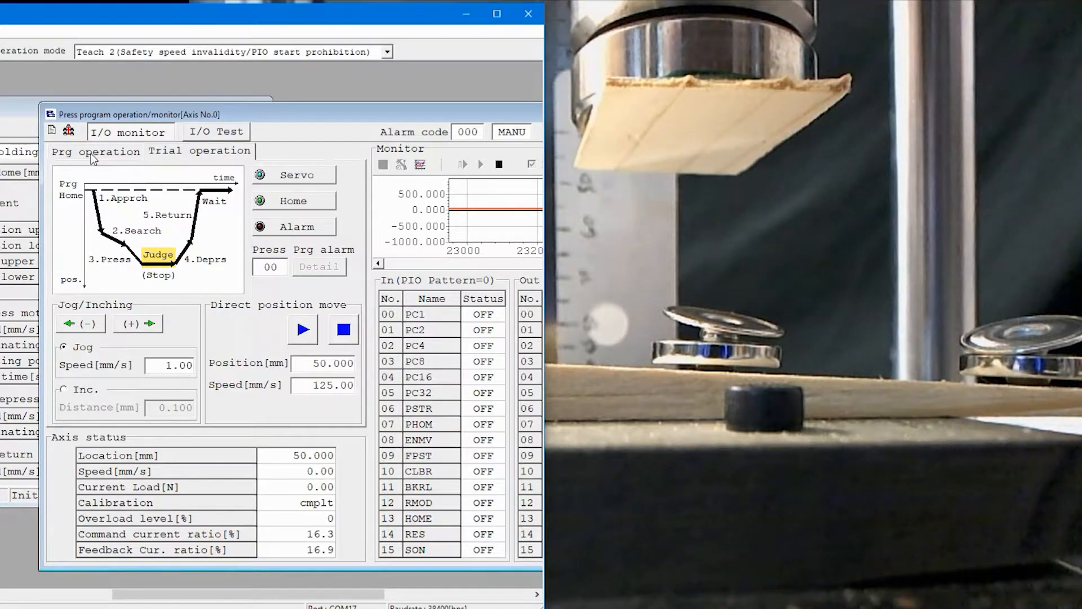
{"action": "left_click", "coordinate": [94, 153]}
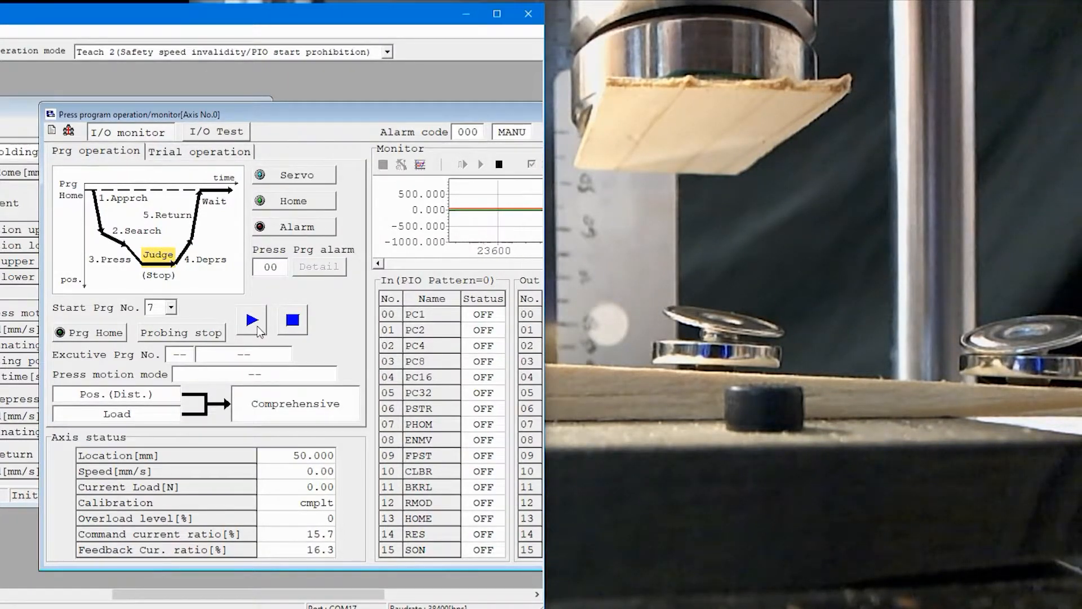
{"action": "left_click", "coordinate": [251, 319]}
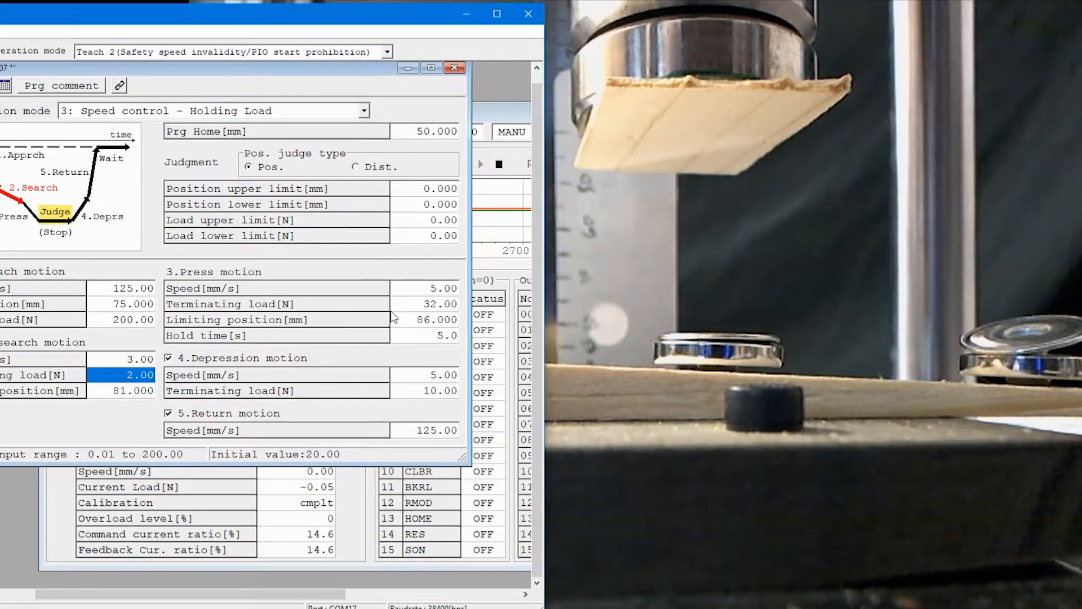
Step: Bring the press program operation panel forward and start program No. 7
{"action": "left_click", "coordinate": [423, 335]}
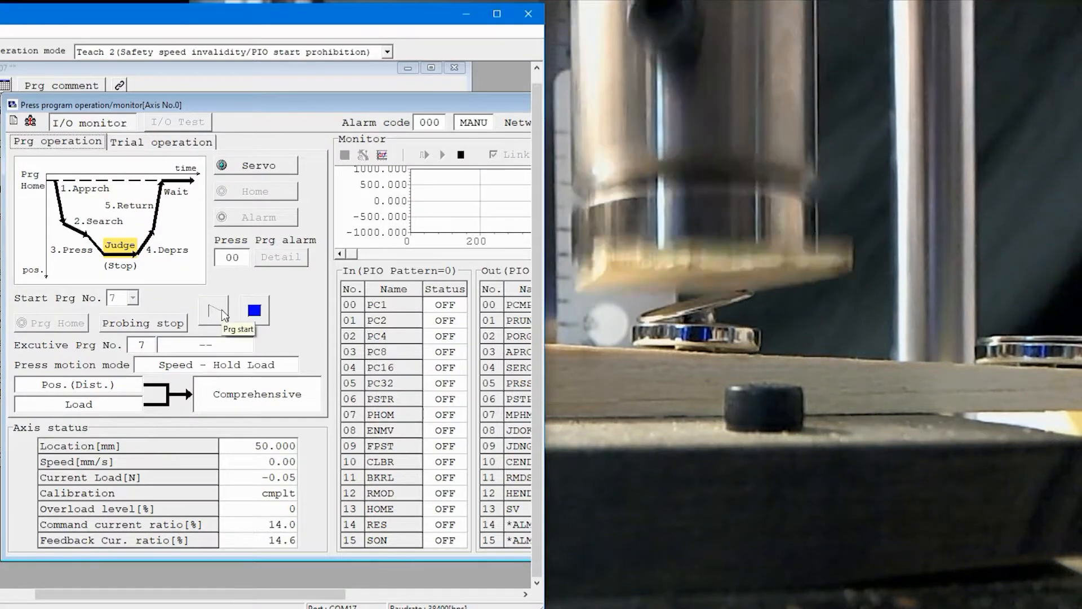
Step: Start program No. 7 again from the 50 mm home position
{"action": "left_click", "coordinate": [212, 309]}
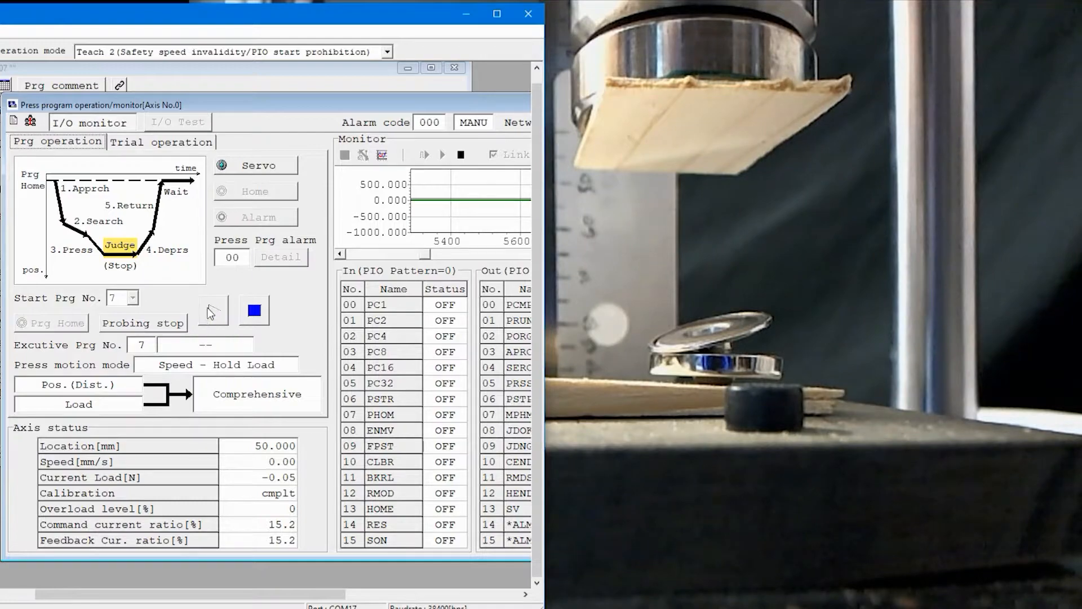
Step: Run program No. 7 twice, clearing the probing position limit alarm after each run
{"action": "left_click", "coordinate": [212, 309]}
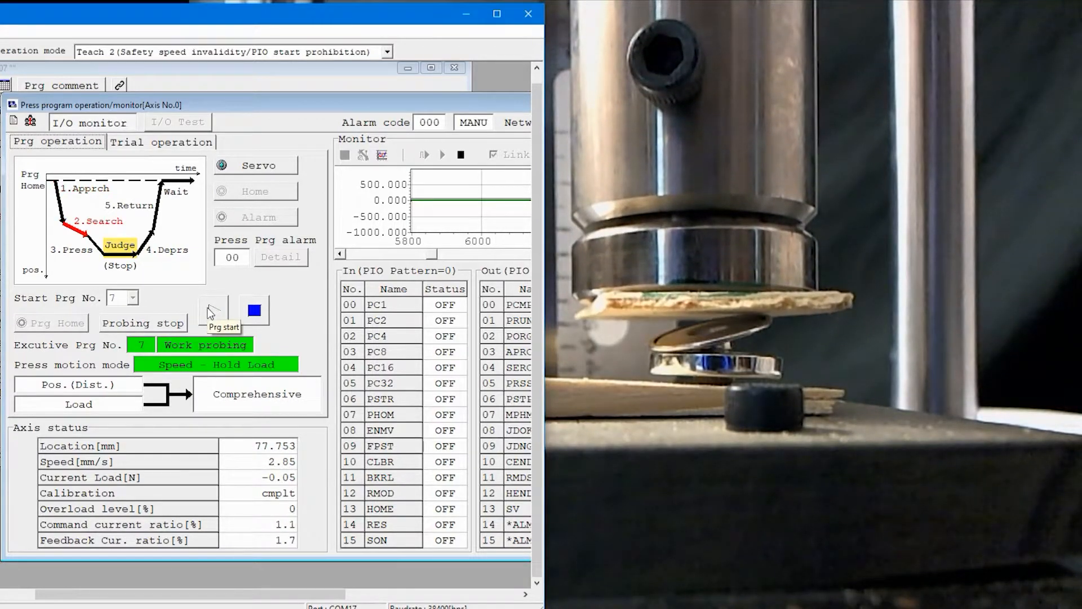
{"action": "left_click", "coordinate": [213, 309]}
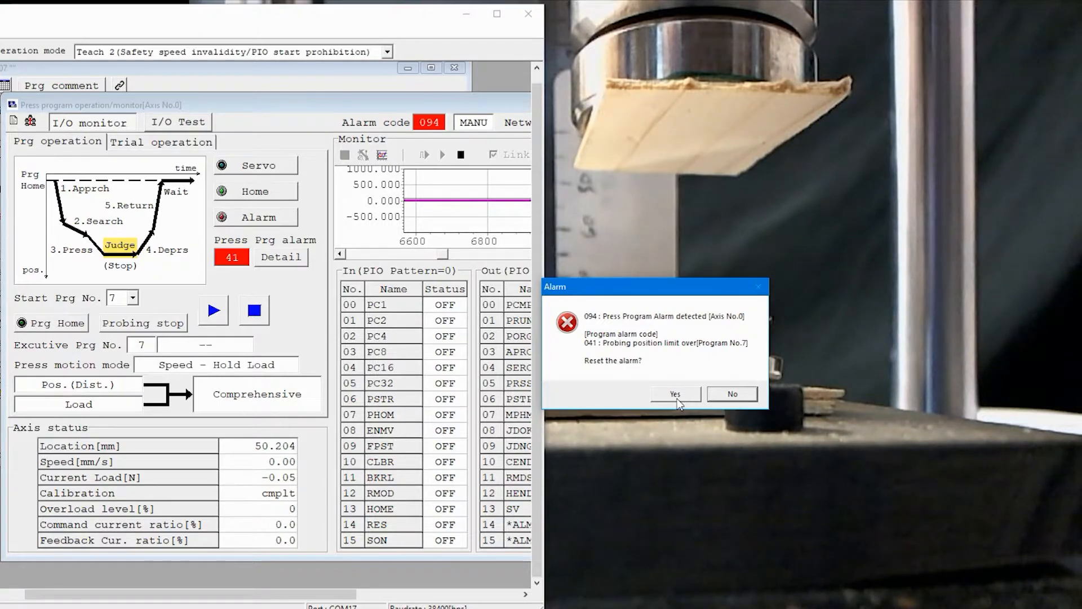
{"action": "left_click", "coordinate": [675, 393]}
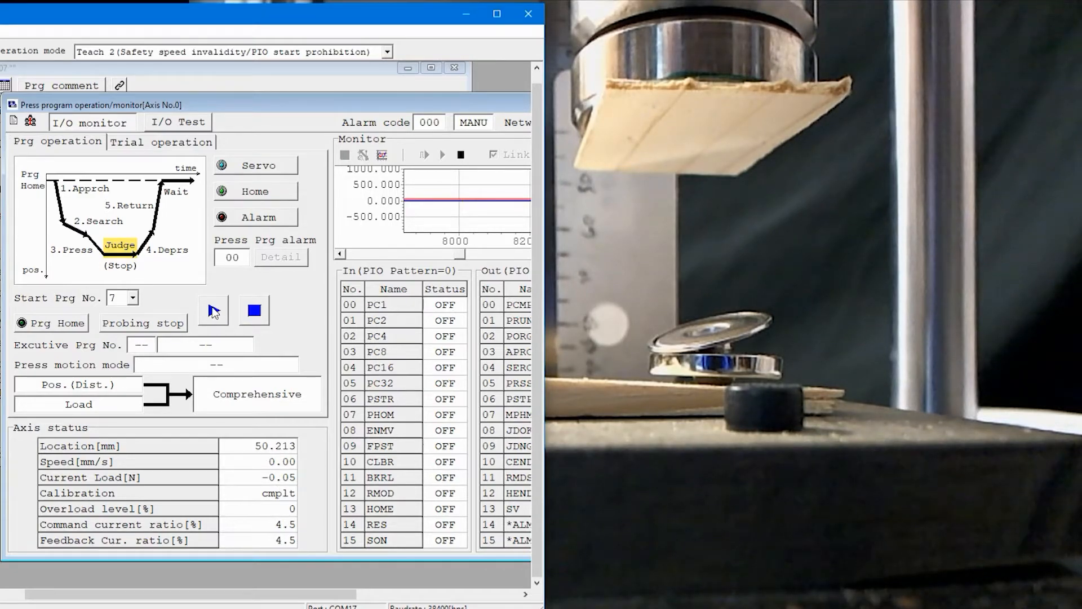
{"action": "left_click", "coordinate": [213, 310]}
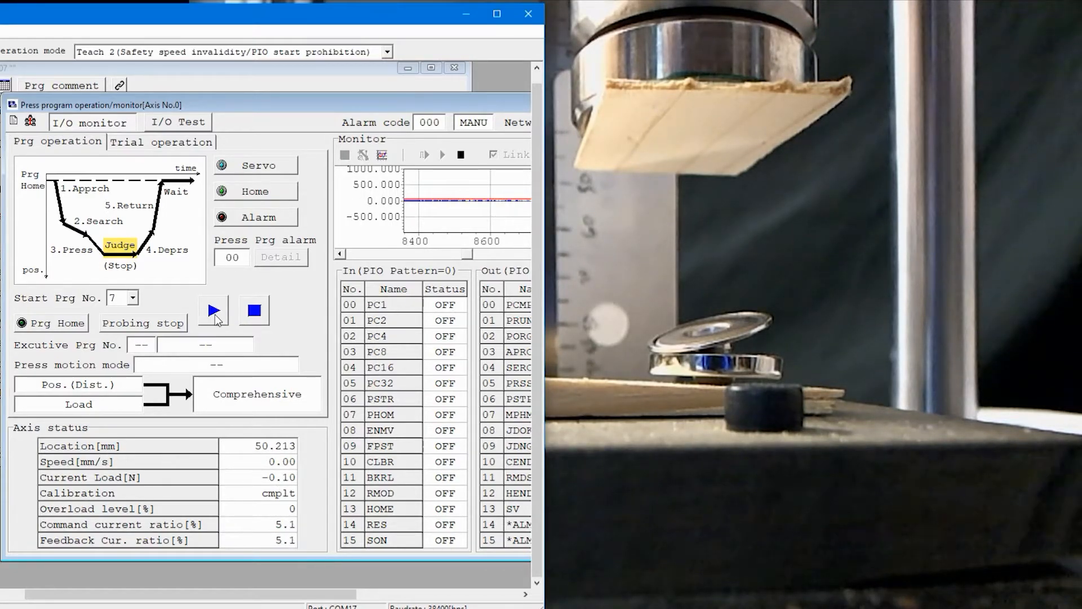
{"action": "left_click", "coordinate": [212, 310]}
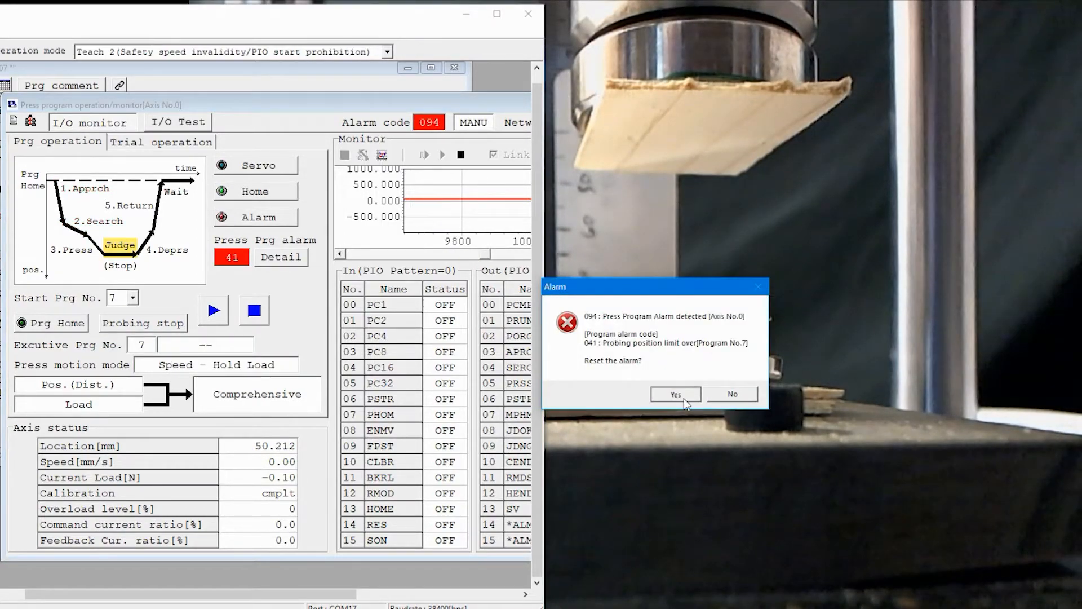
{"action": "left_click", "coordinate": [676, 393]}
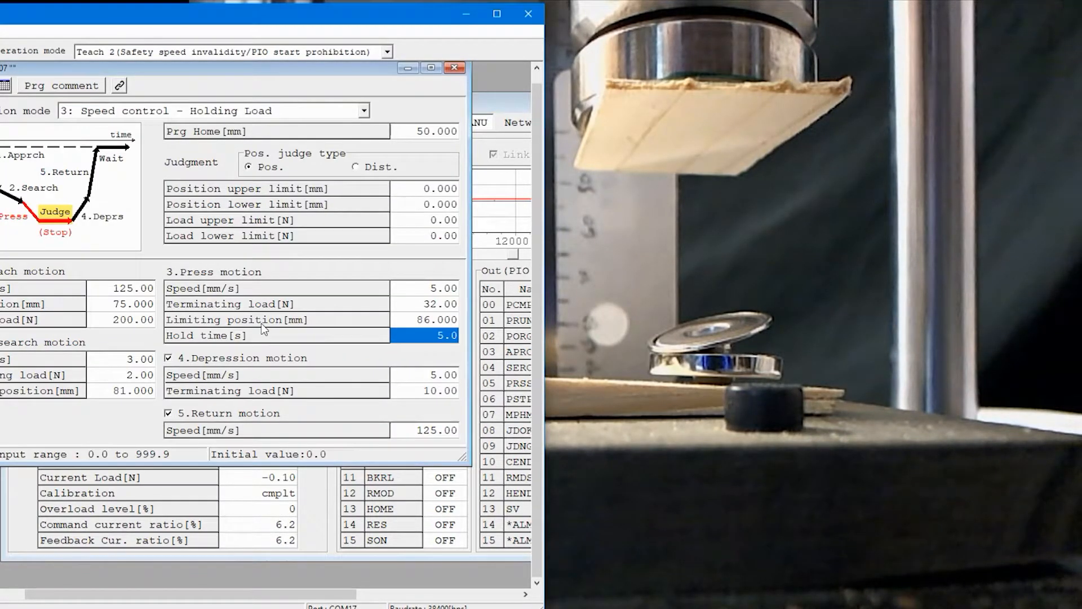
Step: Enter position judgment limits of 84 mm upper and 79 mm lower in Prg.07
{"action": "left_click", "coordinate": [124, 391]}
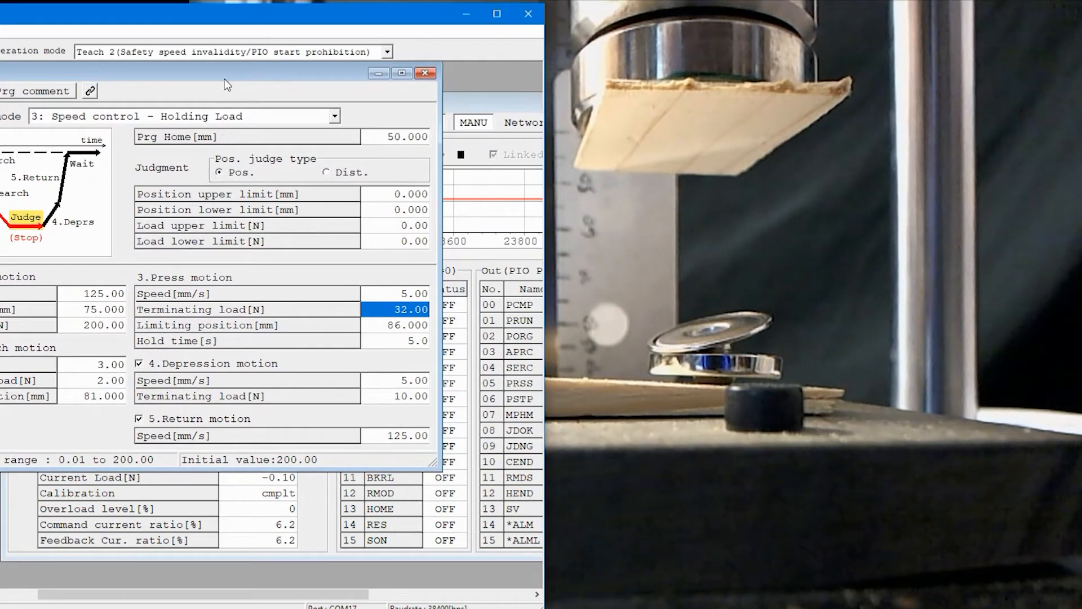
{"action": "left_click", "coordinate": [404, 325]}
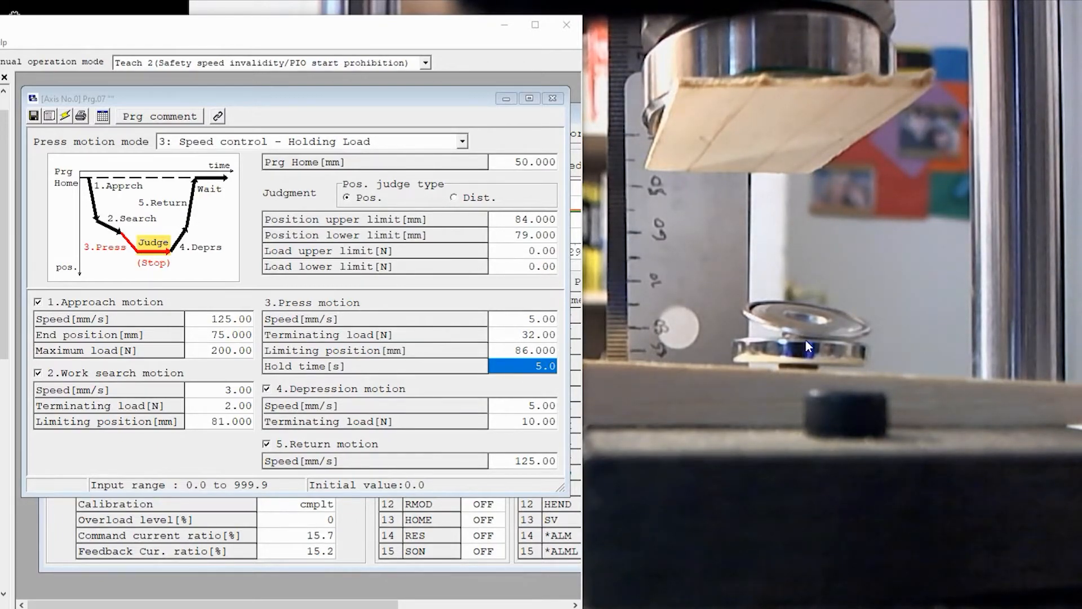
{"action": "mouse_move", "coordinate": [835, 336]}
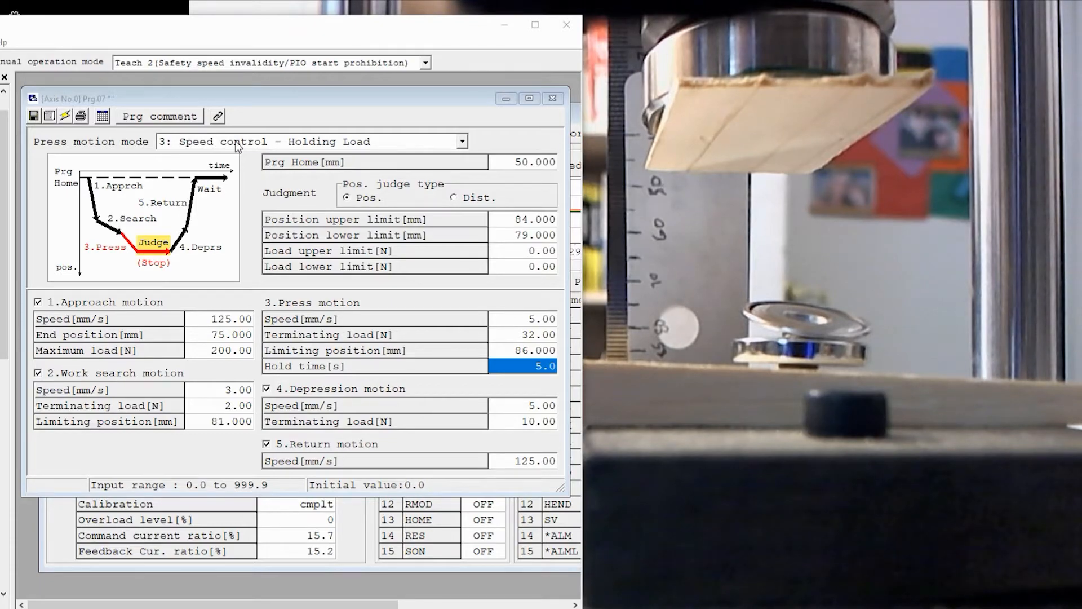
Step: Switch press motion mode to Speed control – Keeping Distance and edit the 86 mm end distance
{"action": "left_click", "coordinate": [462, 141]}
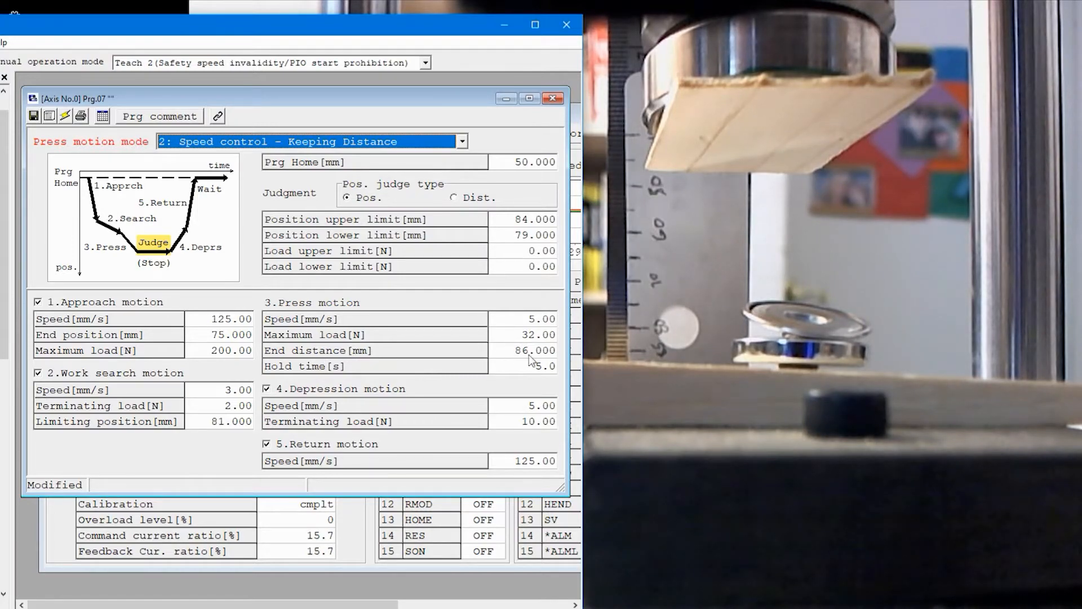
{"action": "left_click", "coordinate": [528, 350]}
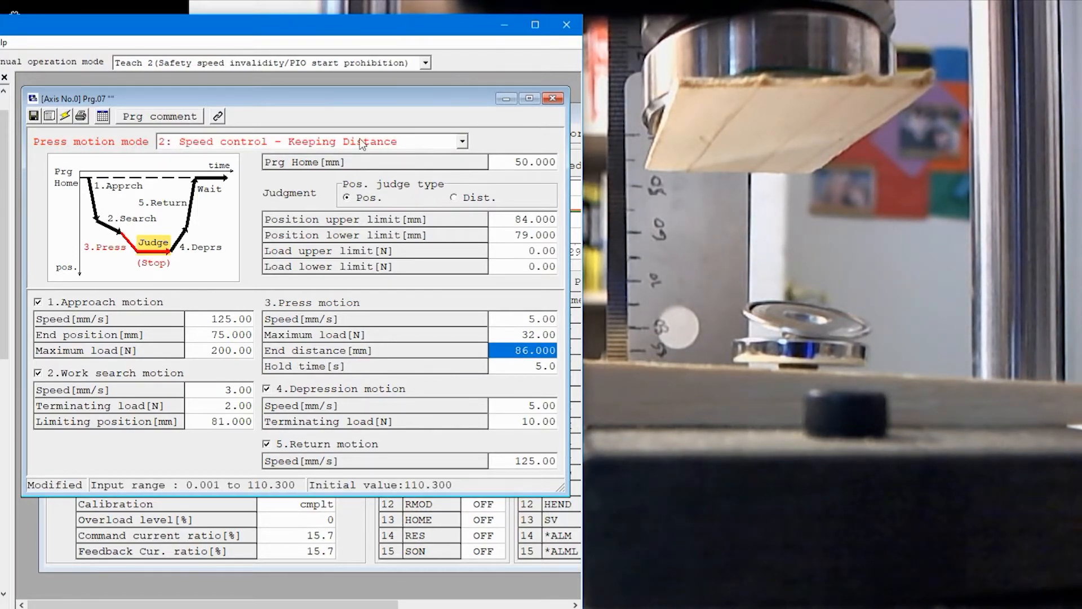
{"action": "mouse_move", "coordinate": [313, 150]}
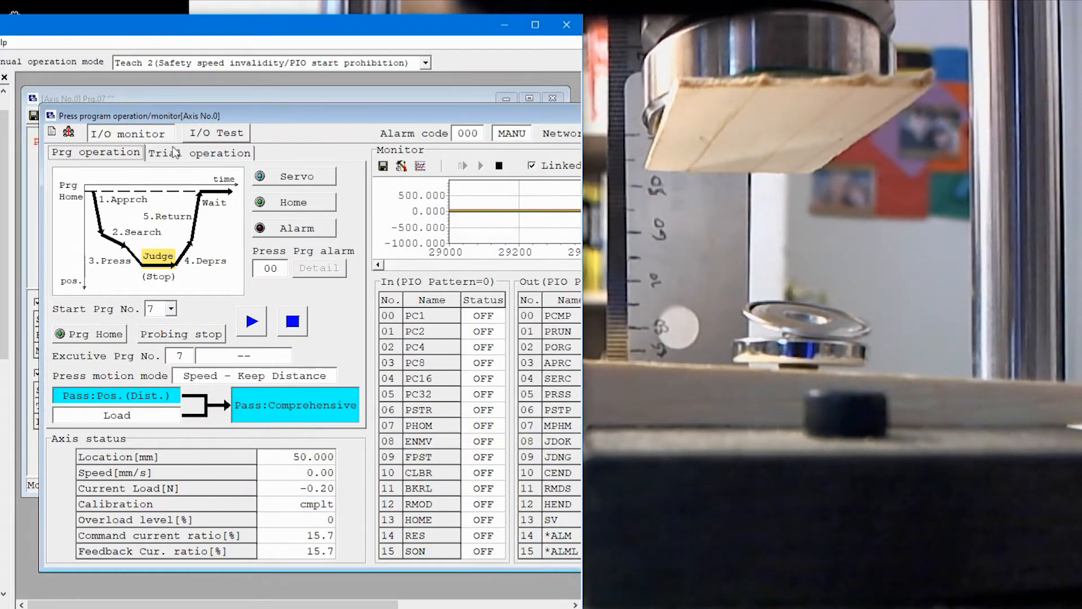
Step: On Trial operation, send the press head directly to 75 mm
{"action": "left_click", "coordinate": [199, 153]}
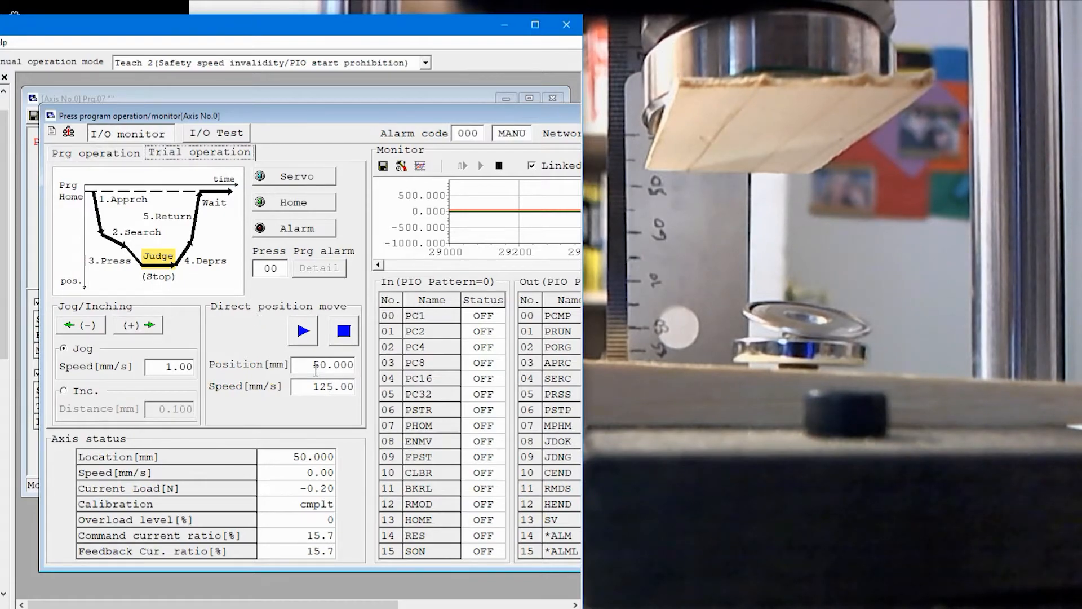
{"action": "type", "text": "755"}
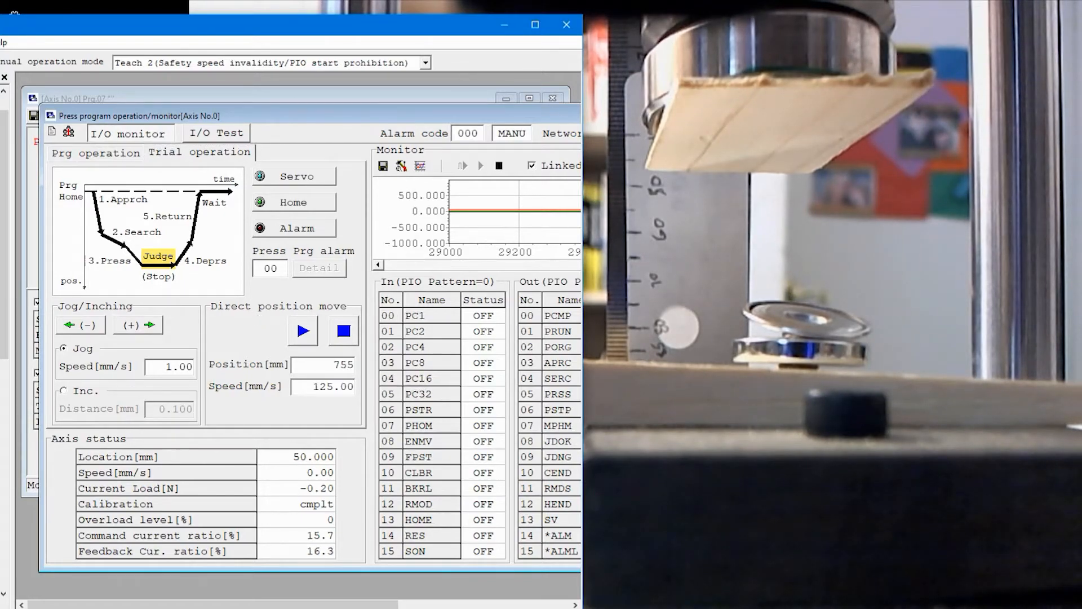
{"action": "left_click", "coordinate": [303, 331]}
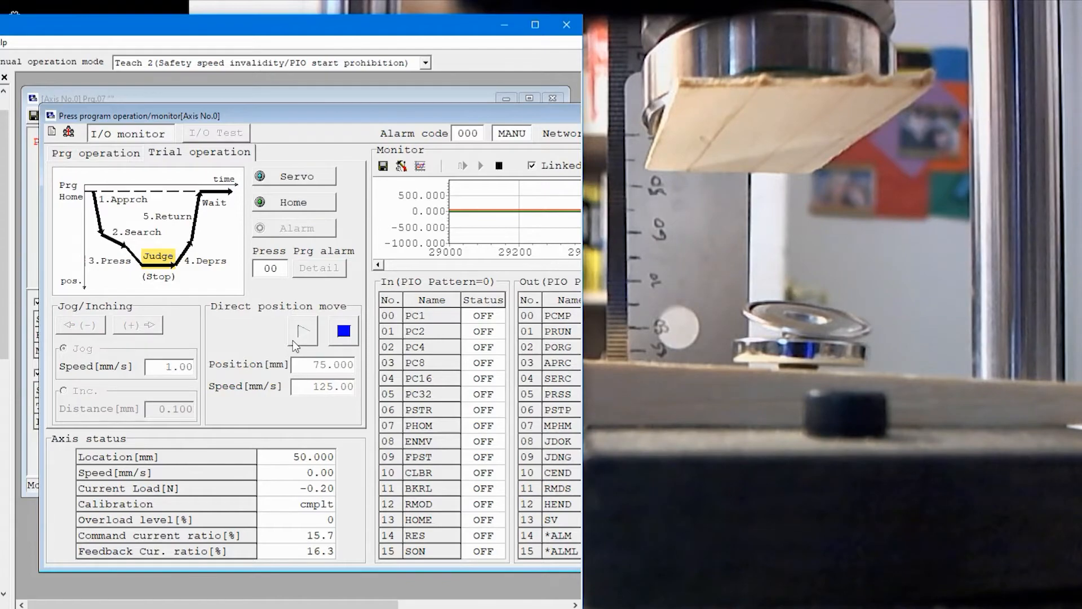
{"action": "left_click", "coordinate": [303, 332]}
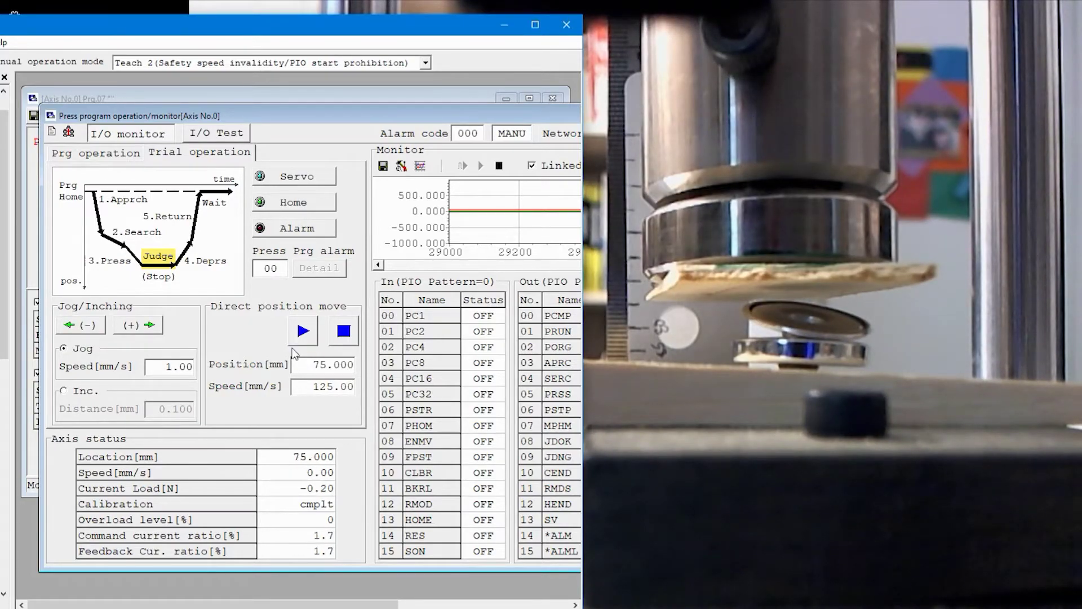
{"action": "mouse_move", "coordinate": [133, 334]}
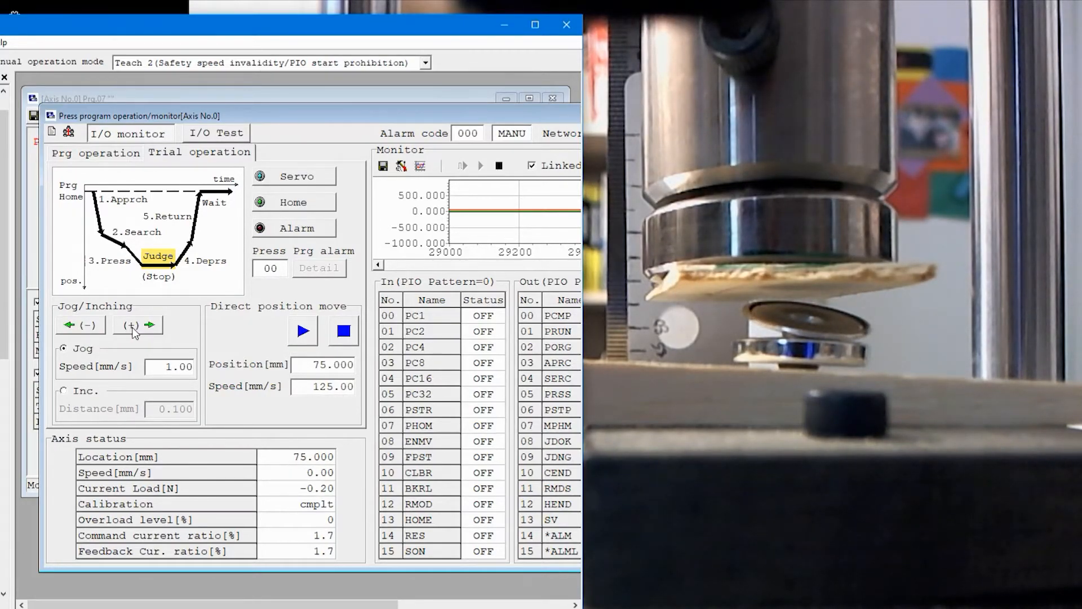
Step: Jog the press down until it touches the work near 79.6 mm with about 6.5 N load
{"action": "left_click", "coordinate": [135, 325]}
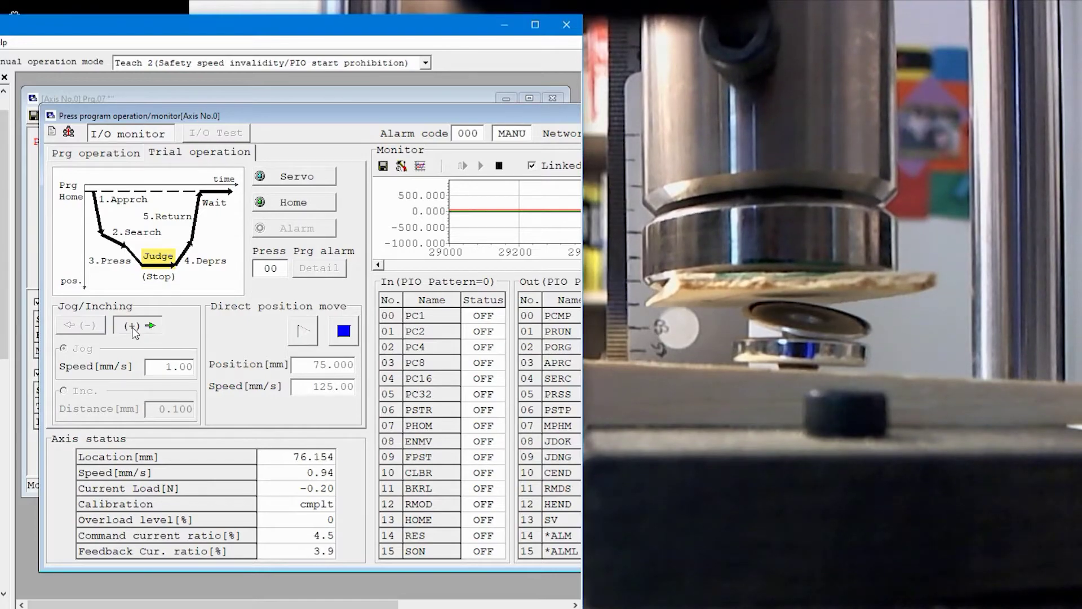
{"action": "left_click", "coordinate": [133, 325]}
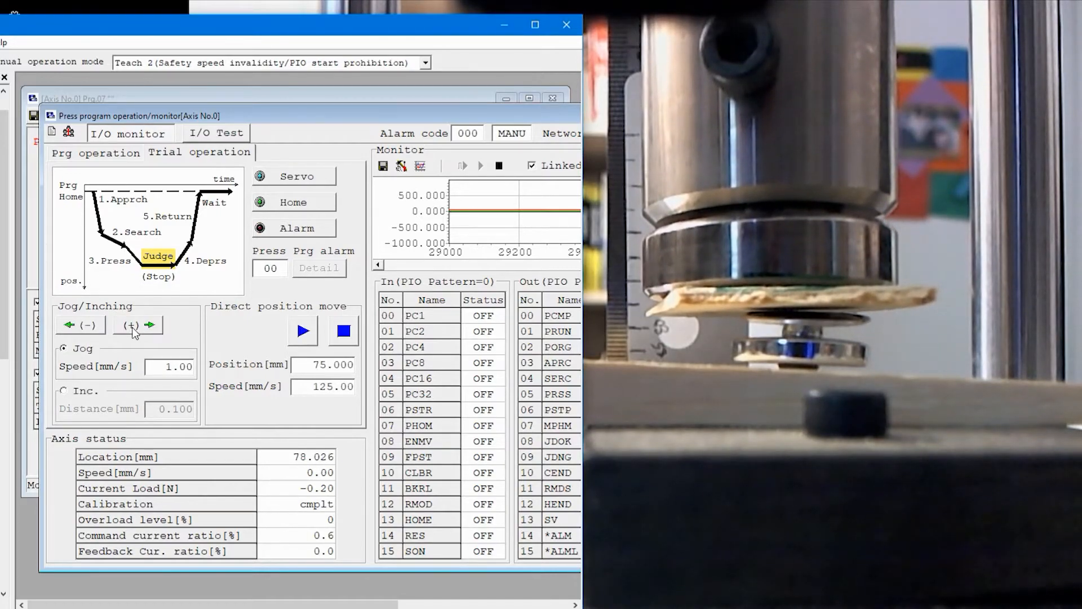
{"action": "left_click", "coordinate": [130, 324]}
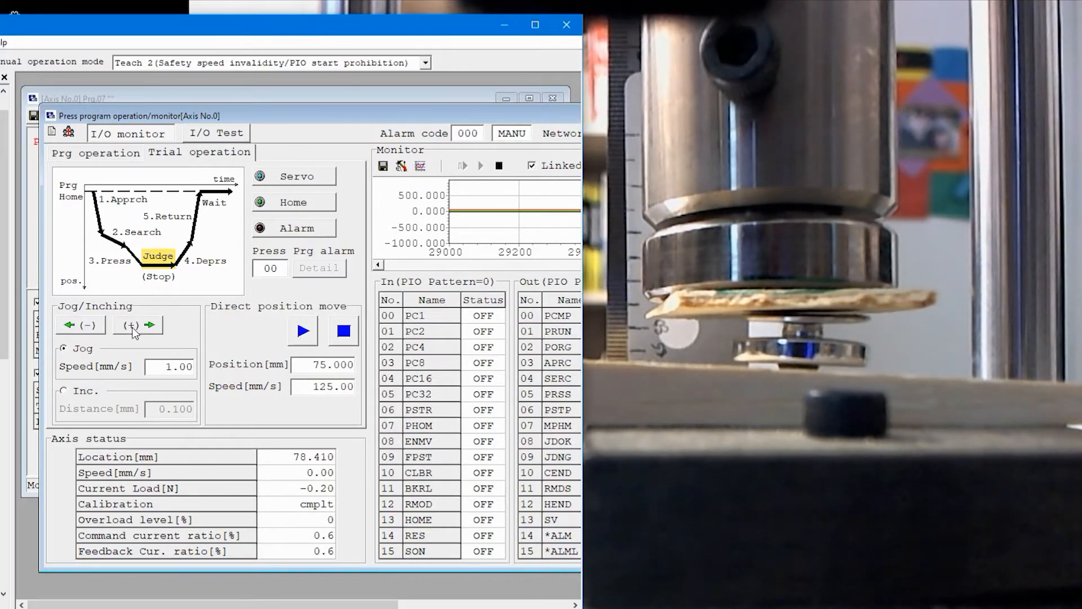
{"action": "left_click", "coordinate": [138, 325]}
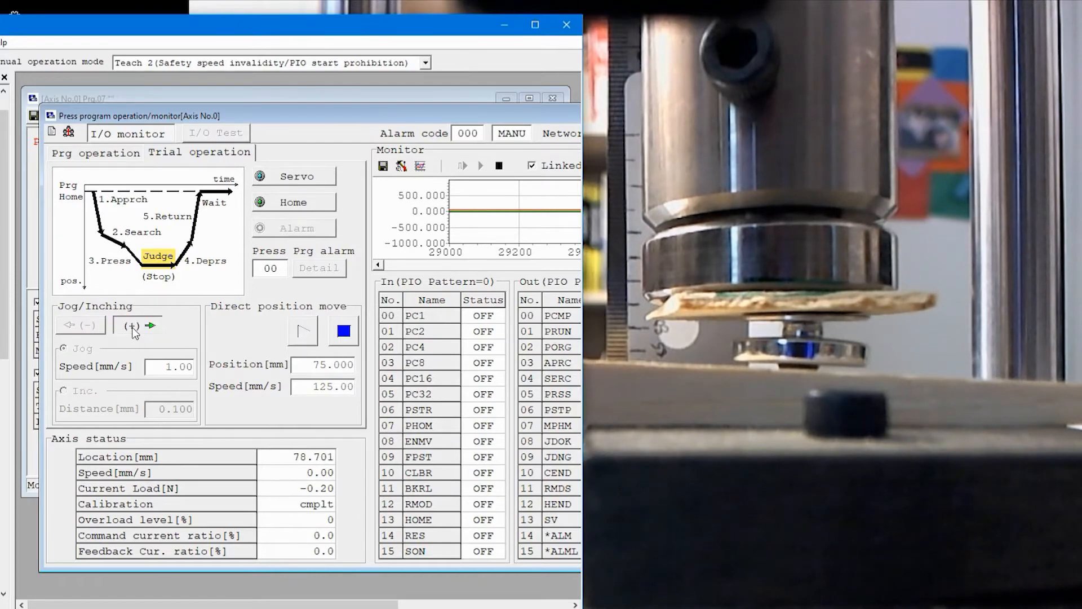
{"action": "left_click", "coordinate": [134, 326]}
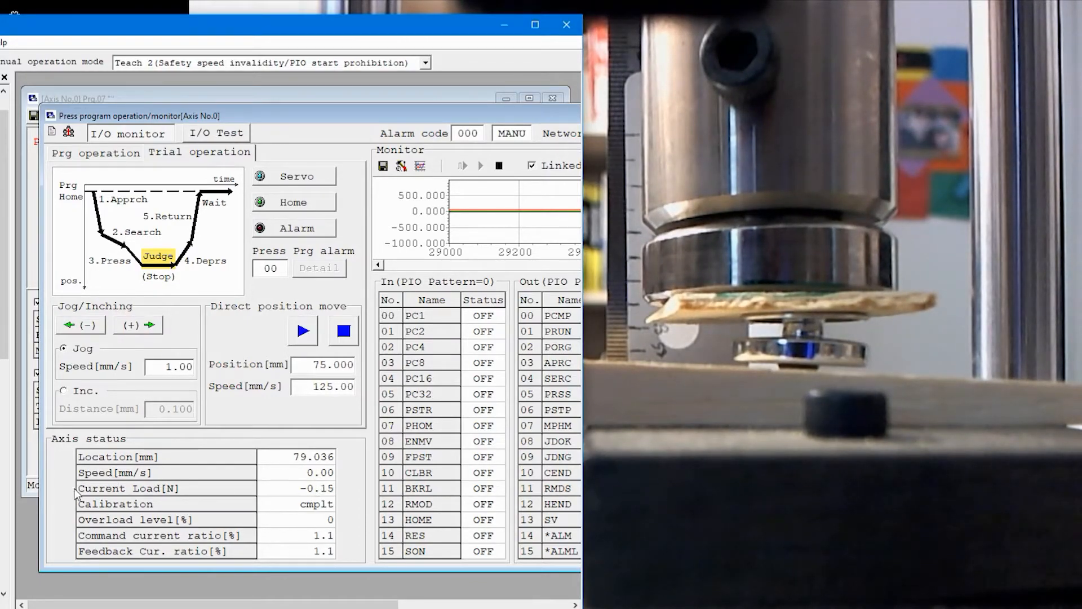
{"action": "left_click", "coordinate": [135, 325]}
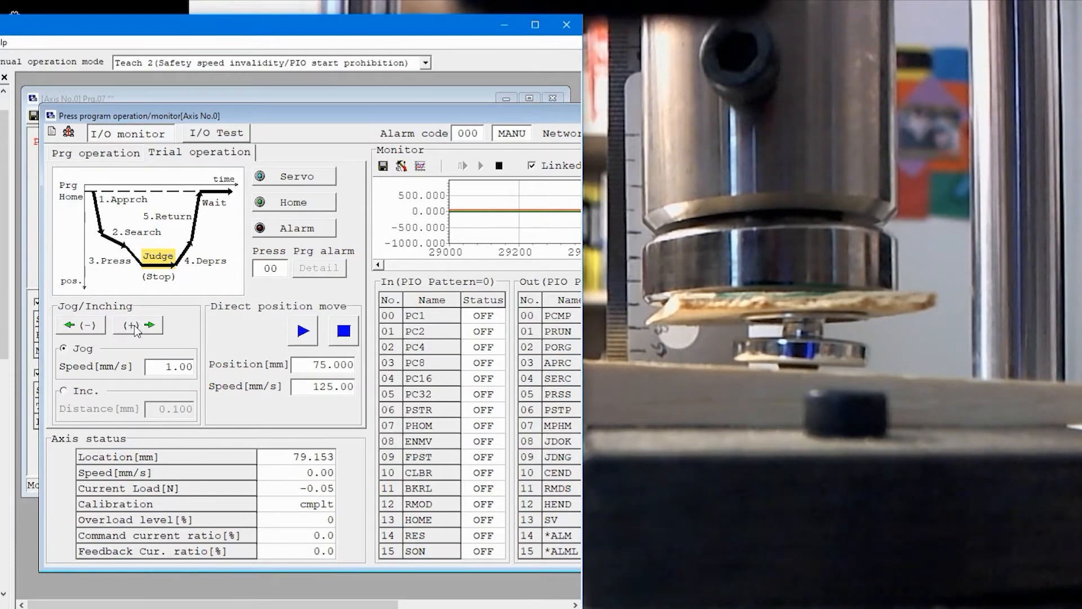
{"action": "left_click", "coordinate": [137, 325]}
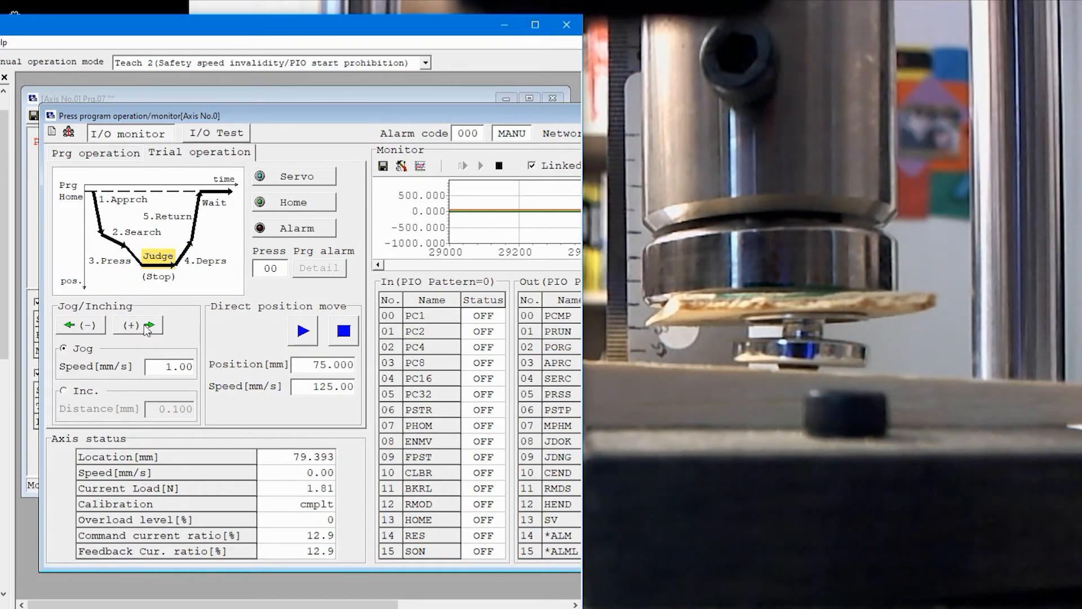
{"action": "left_click", "coordinate": [135, 325]}
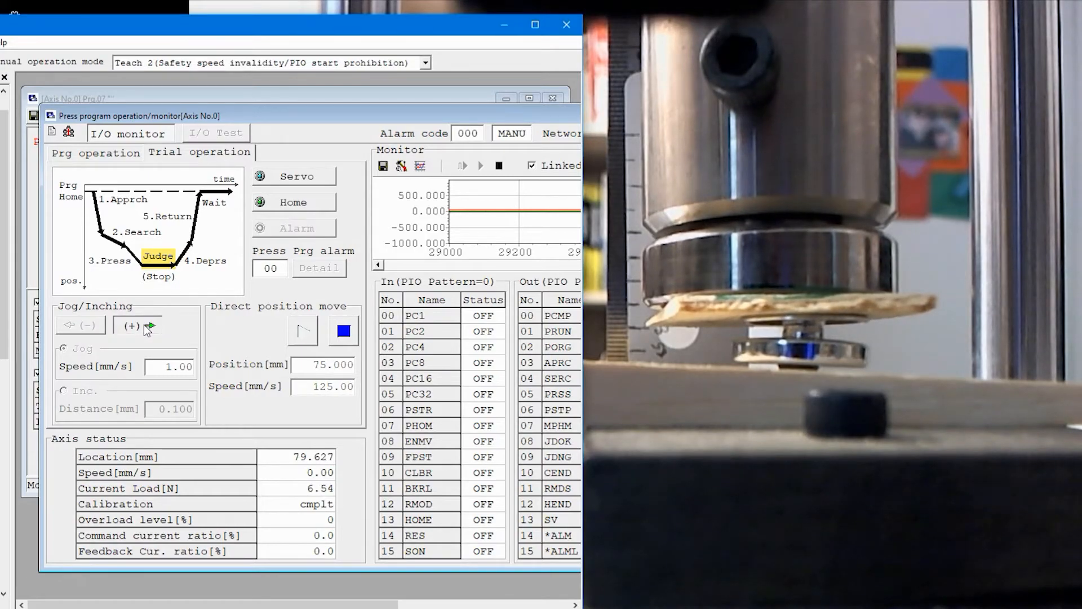
{"action": "left_click", "coordinate": [138, 326]}
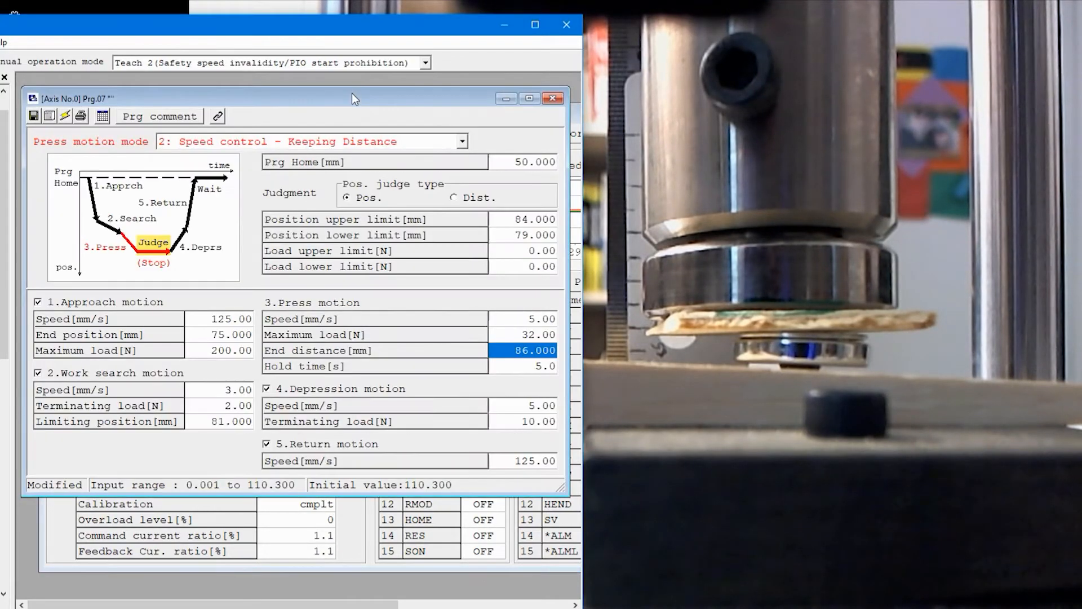
{"action": "mouse_move", "coordinate": [401, 357]}
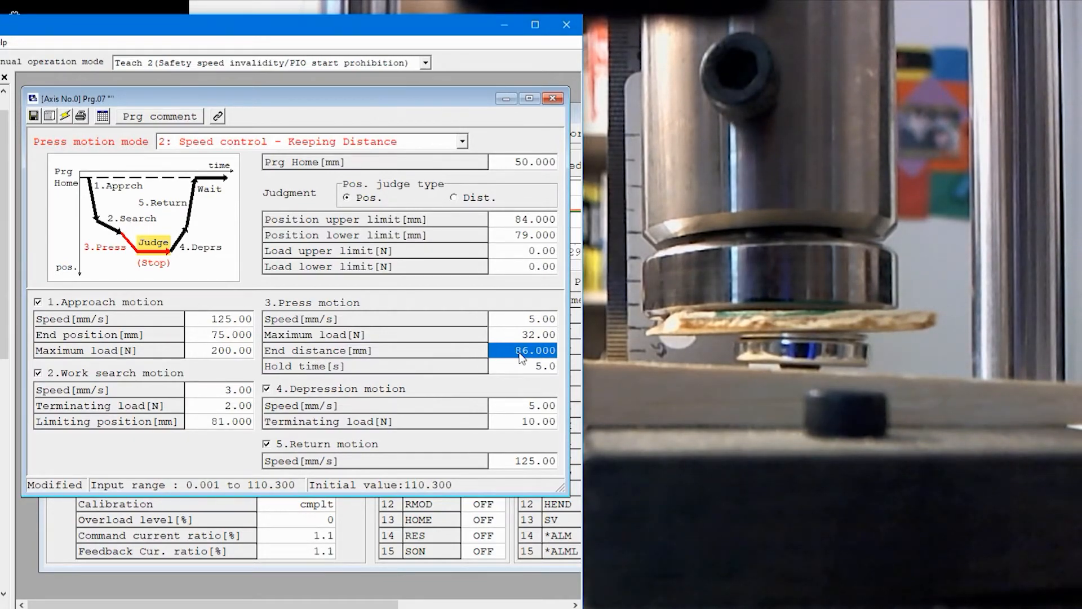
Step: Select Prg.07's End distance[mm] cell under Press motion for editing
{"action": "left_click", "coordinate": [516, 366]}
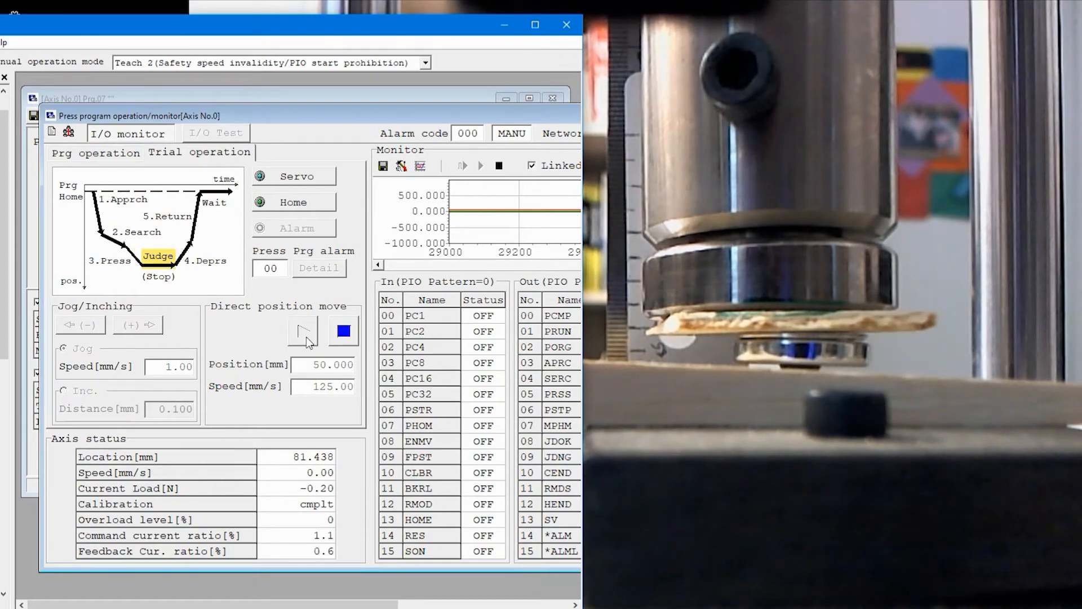
Step: Raise the press back to 50 mm and change Prg.07's end distance to 2.000 mm
{"action": "left_click", "coordinate": [303, 332]}
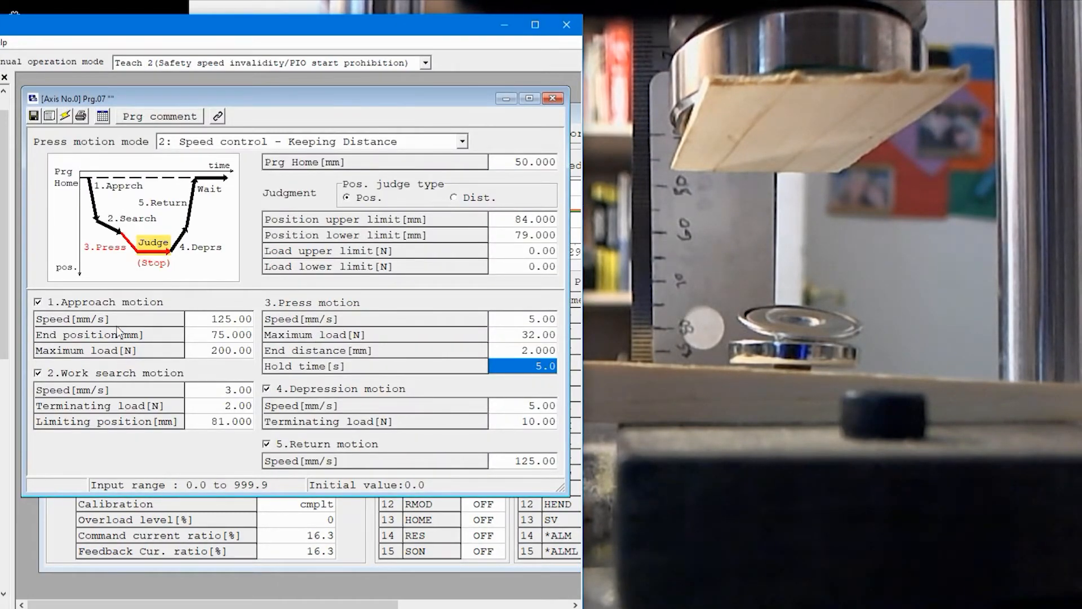
{"action": "mouse_move", "coordinate": [349, 571]}
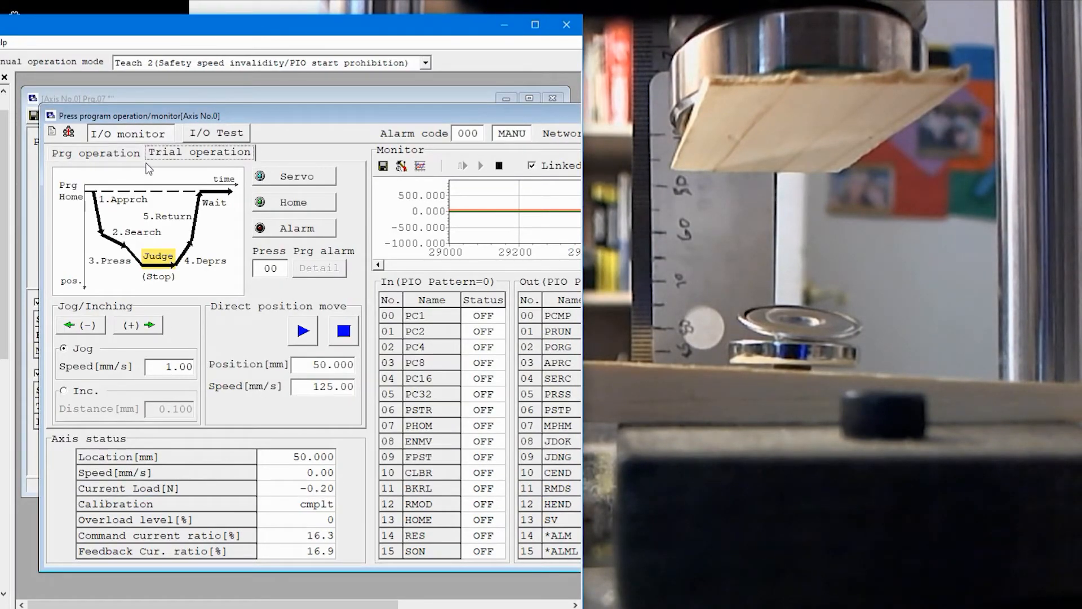
Step: Run program No. 7 with the 2 mm keep distance, passing position judgment
{"action": "left_click", "coordinate": [95, 152]}
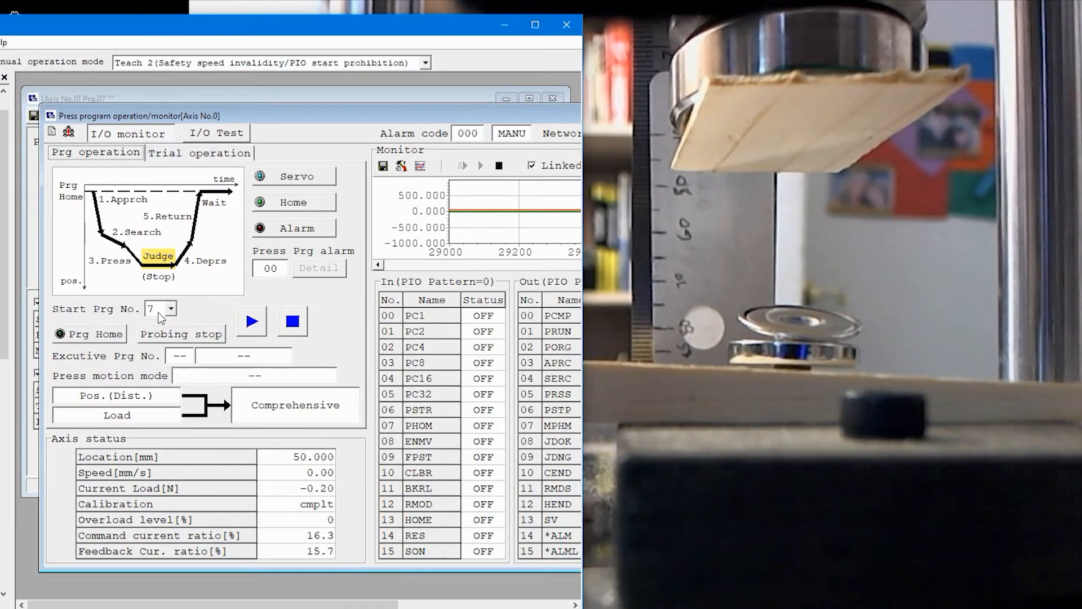
{"action": "left_click", "coordinate": [251, 322]}
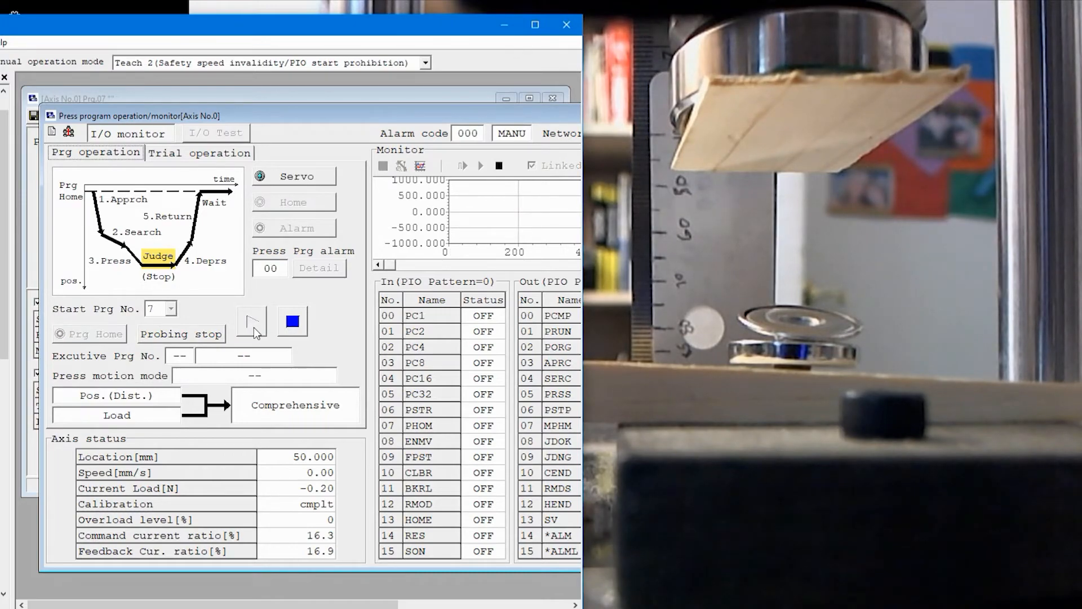
{"action": "left_click", "coordinate": [252, 322]}
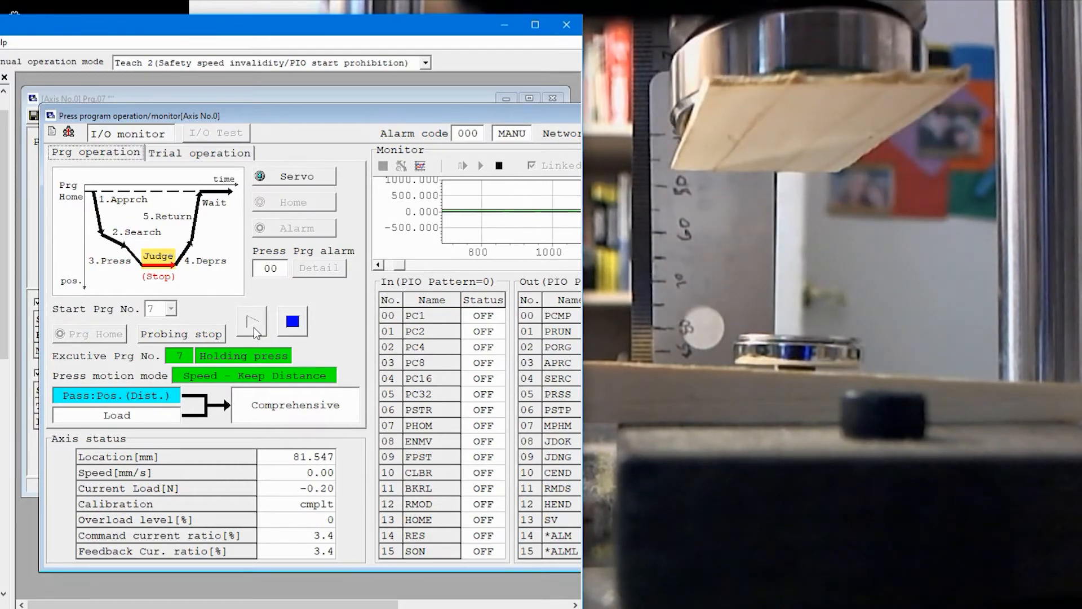
{"action": "left_click", "coordinate": [251, 321]}
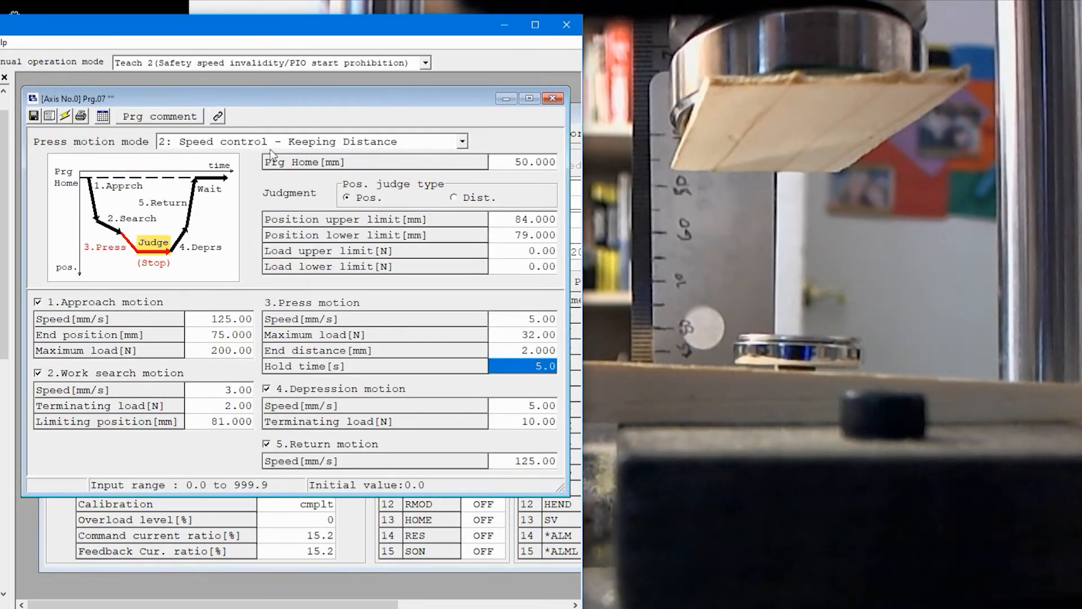
{"action": "mouse_move", "coordinate": [214, 149]}
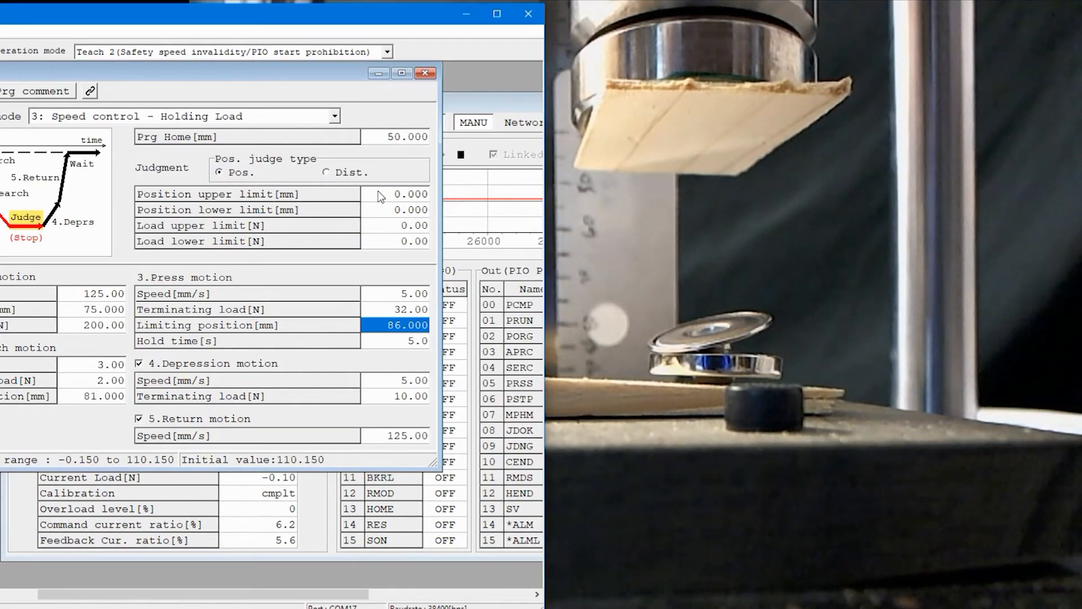
Step: Set judgment limits to position 86 mm upper, 80 mm lower, and load 33 N / 31 N
{"action": "left_click", "coordinate": [405, 193]}
{"action": "type", "text": "80.000"}
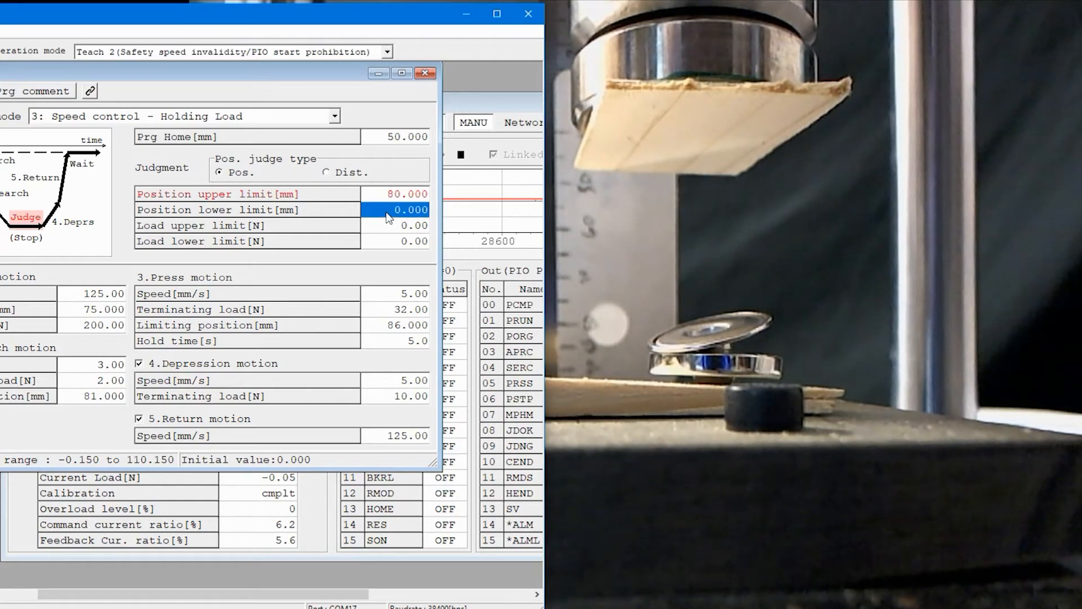
{"action": "type", "text": "86"}
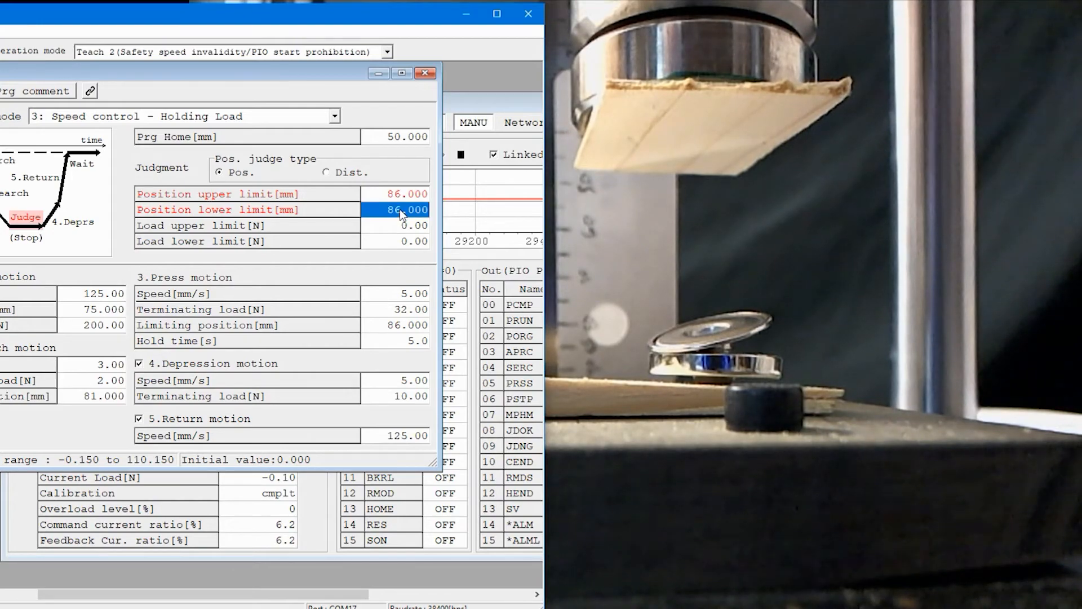
{"action": "type", "text": "80"}
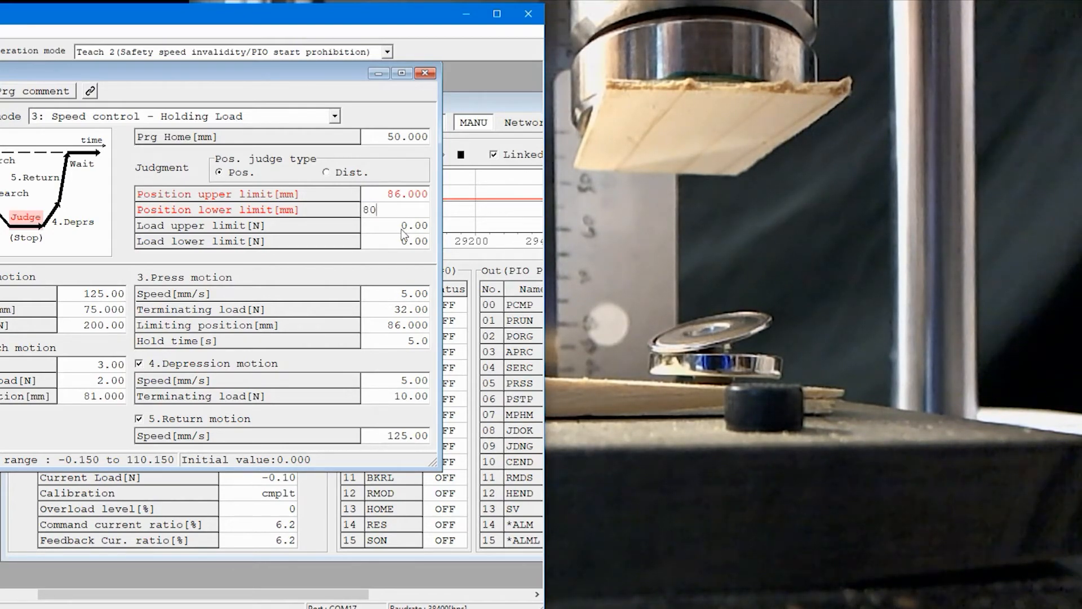
{"action": "left_click", "coordinate": [393, 226]}
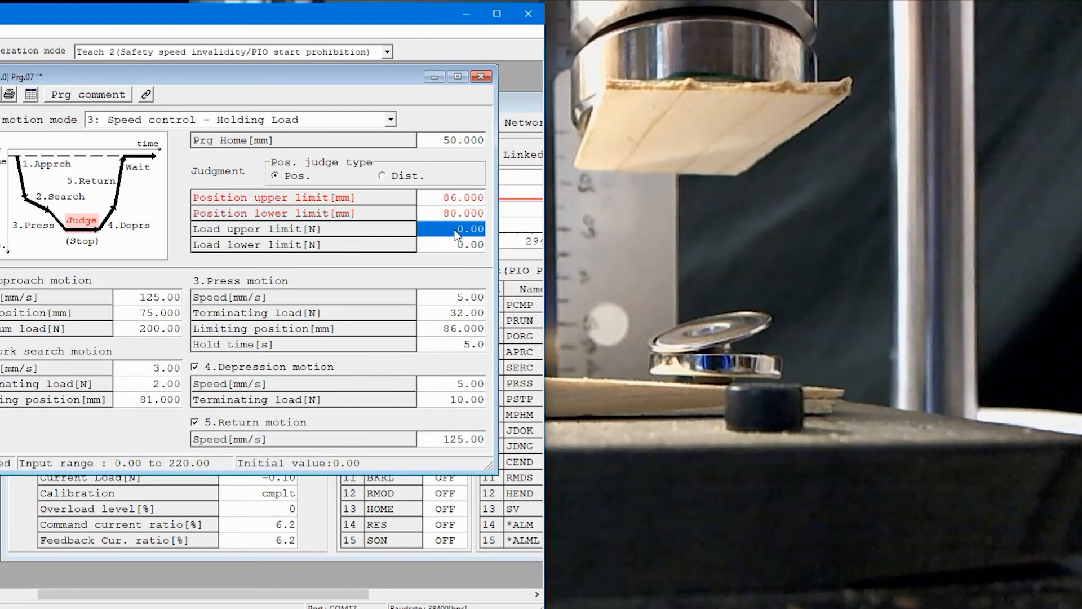
{"action": "type", "text": "33"}
{"action": "left_click", "coordinate": [451, 244]}
{"action": "type", "text": "31"}
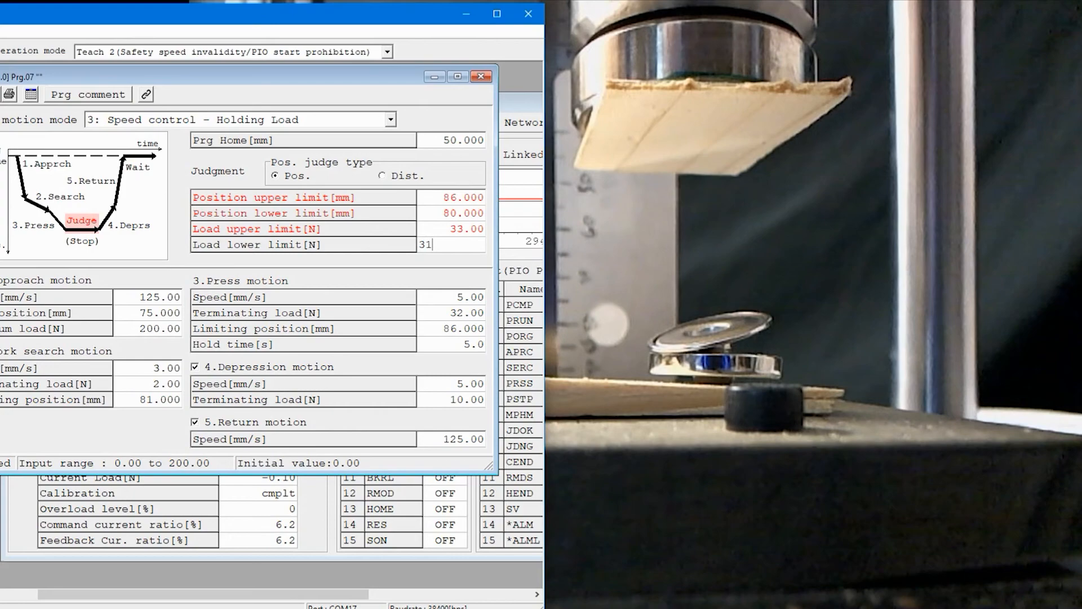
{"action": "left_click", "coordinate": [431, 229]}
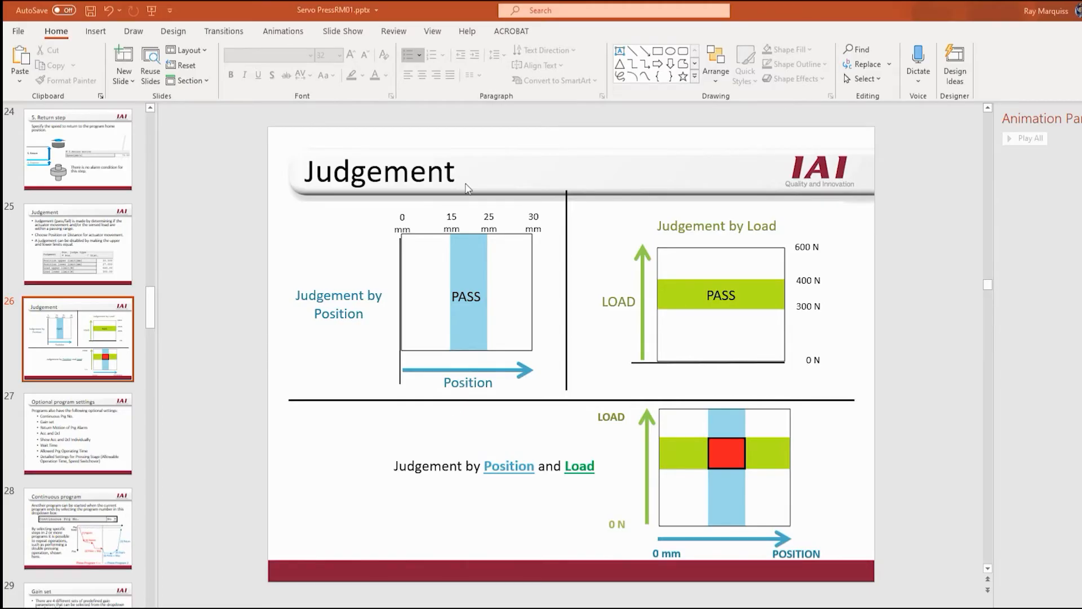
{"action": "mouse_move", "coordinate": [458, 288]}
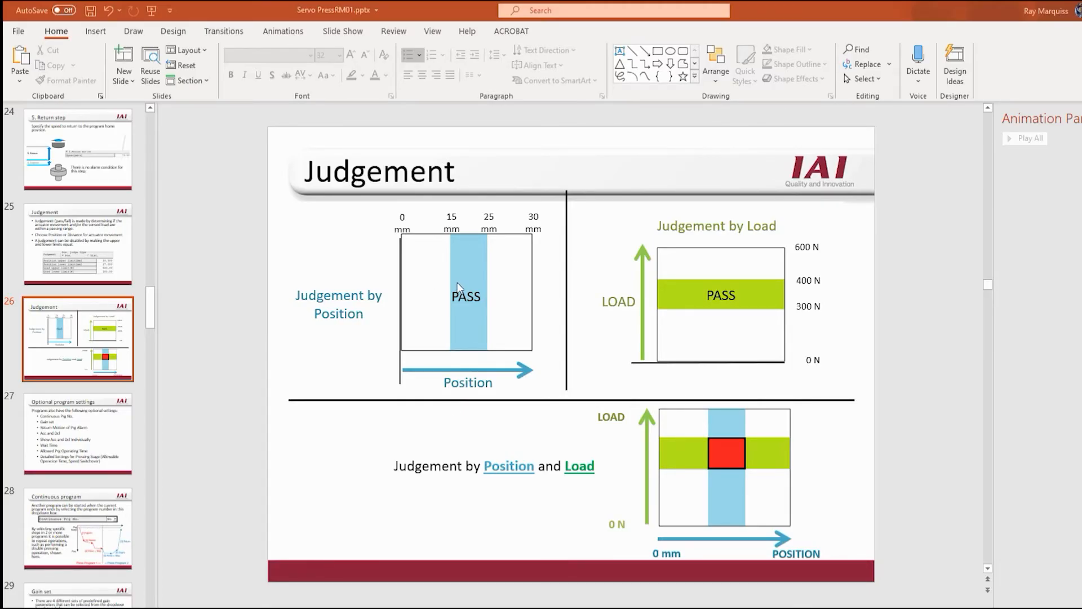
{"action": "mouse_move", "coordinate": [462, 250]}
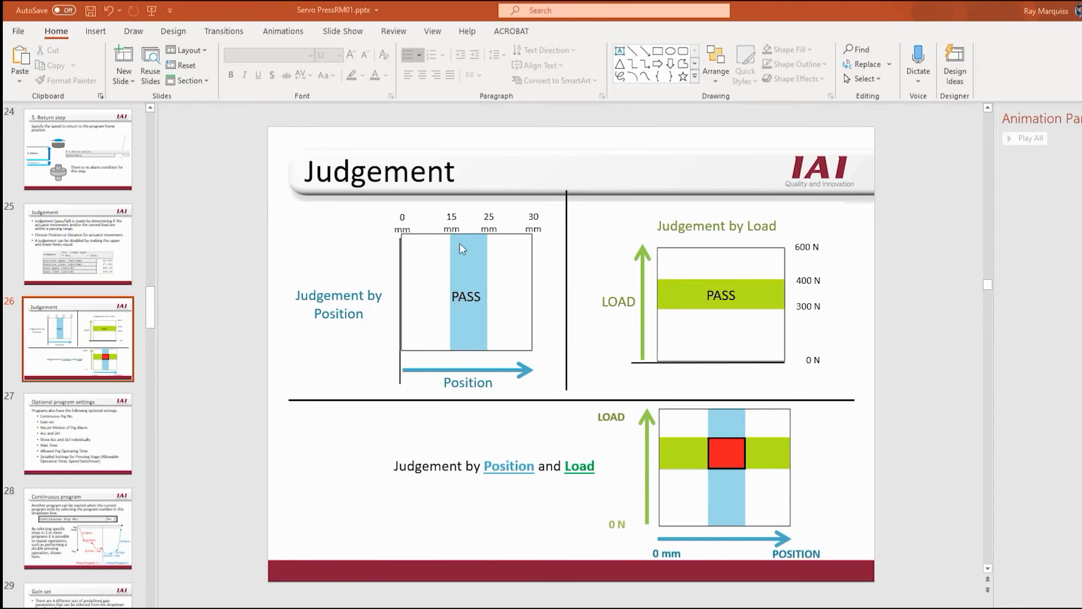
{"action": "mouse_move", "coordinate": [722, 295]}
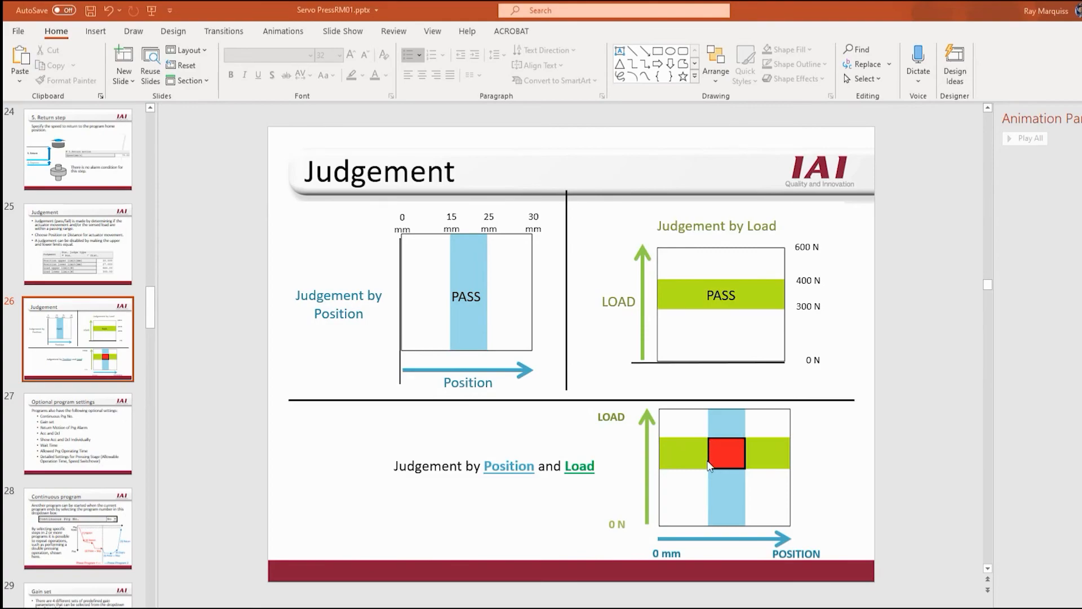
{"action": "mouse_move", "coordinate": [747, 457]}
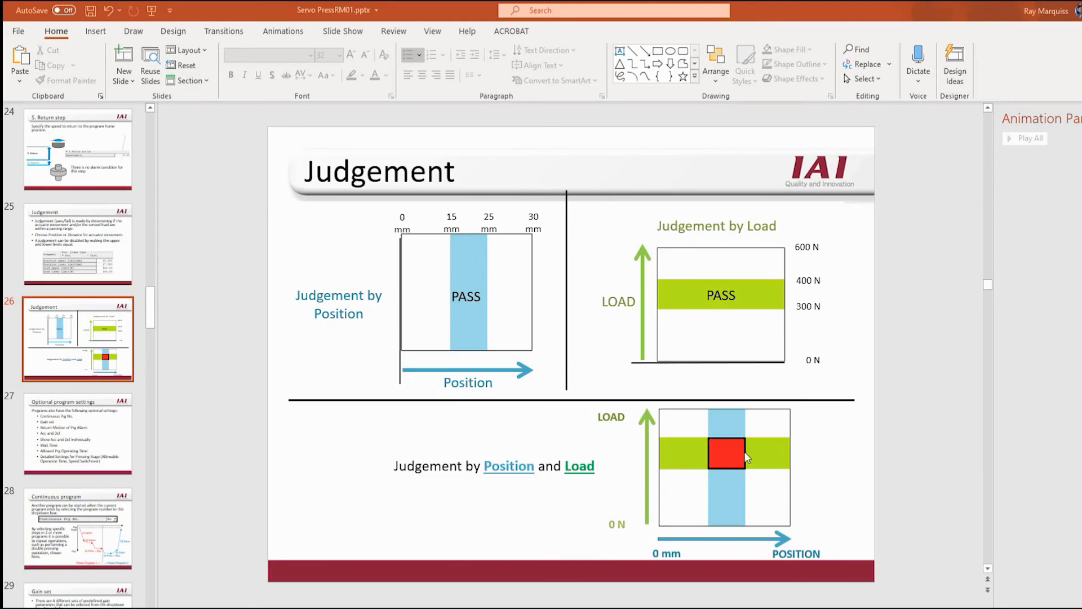
{"action": "mouse_move", "coordinate": [747, 457]}
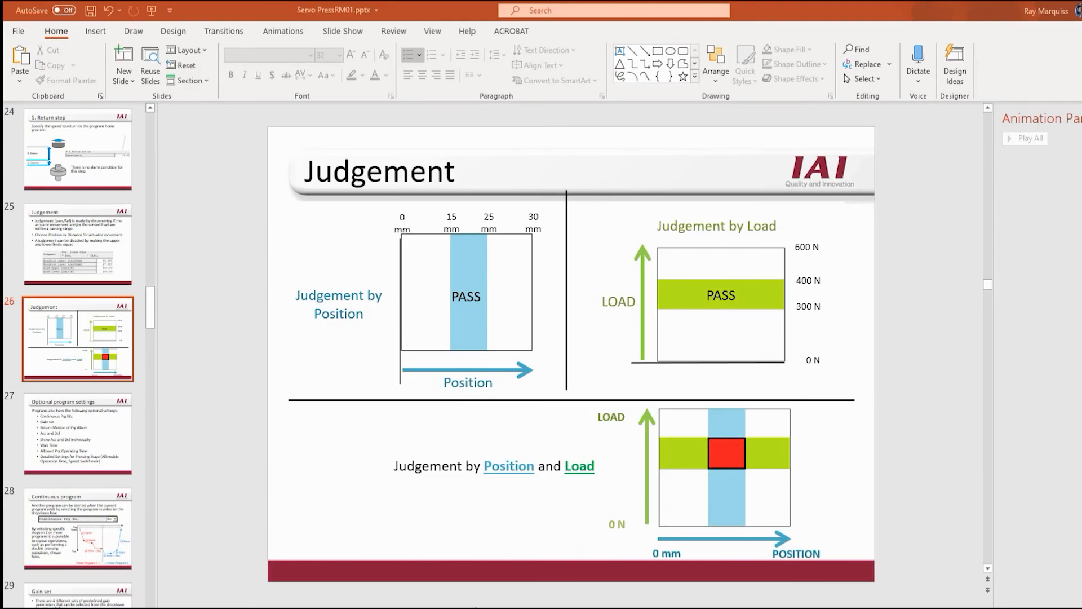